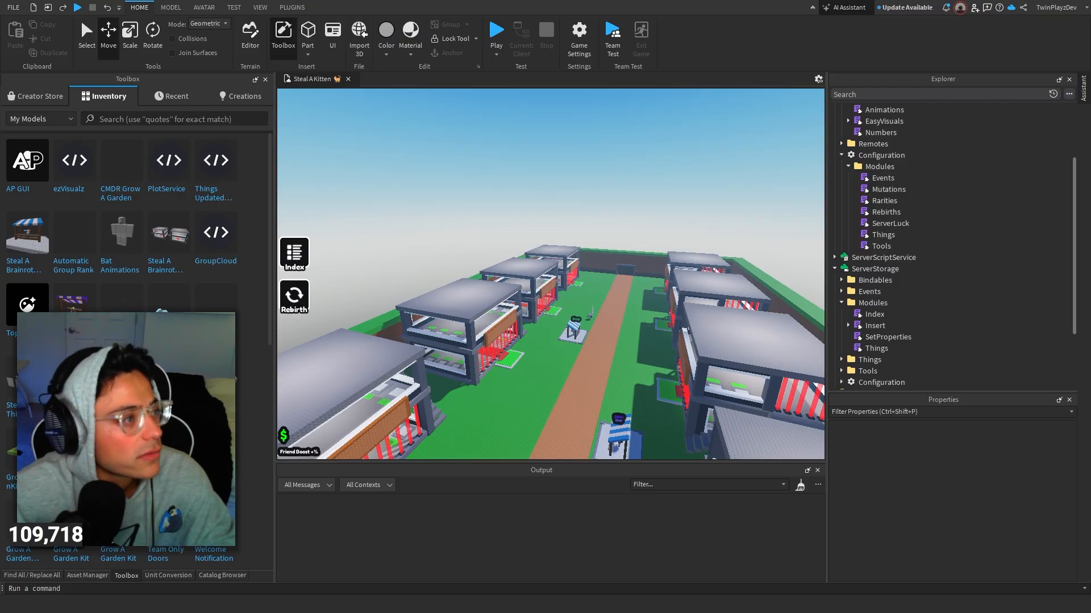
# Step: Insert the AP GUI model from My Models in the Toolbox Inventory into Workspace
pyautogui.click(26, 160)
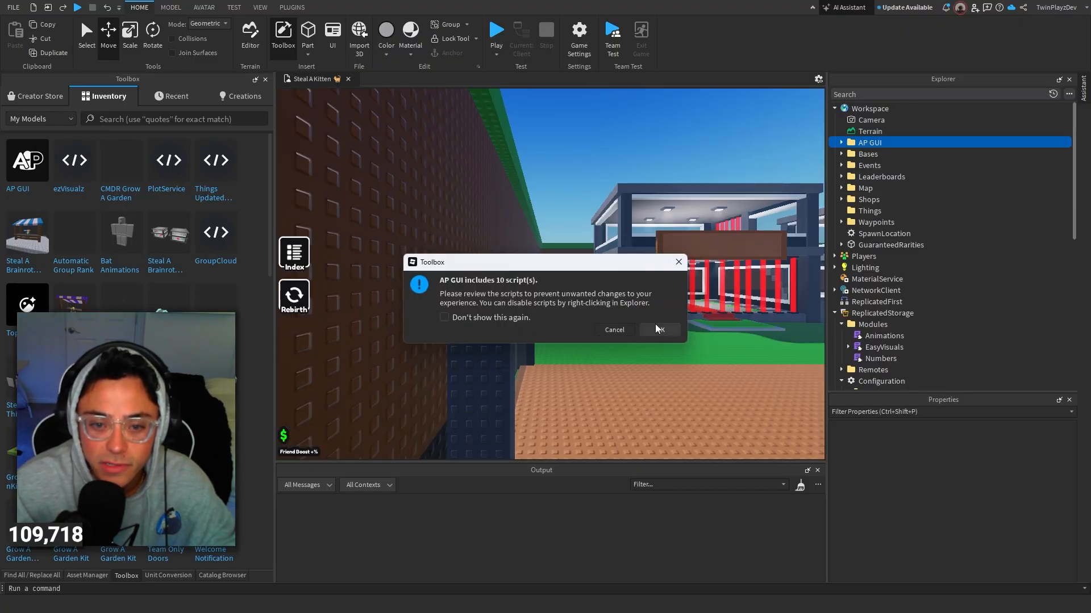
# Step: Accept the 10-script warning and expand the AP GUI folder to reveal its service groups
pyautogui.click(657, 329)
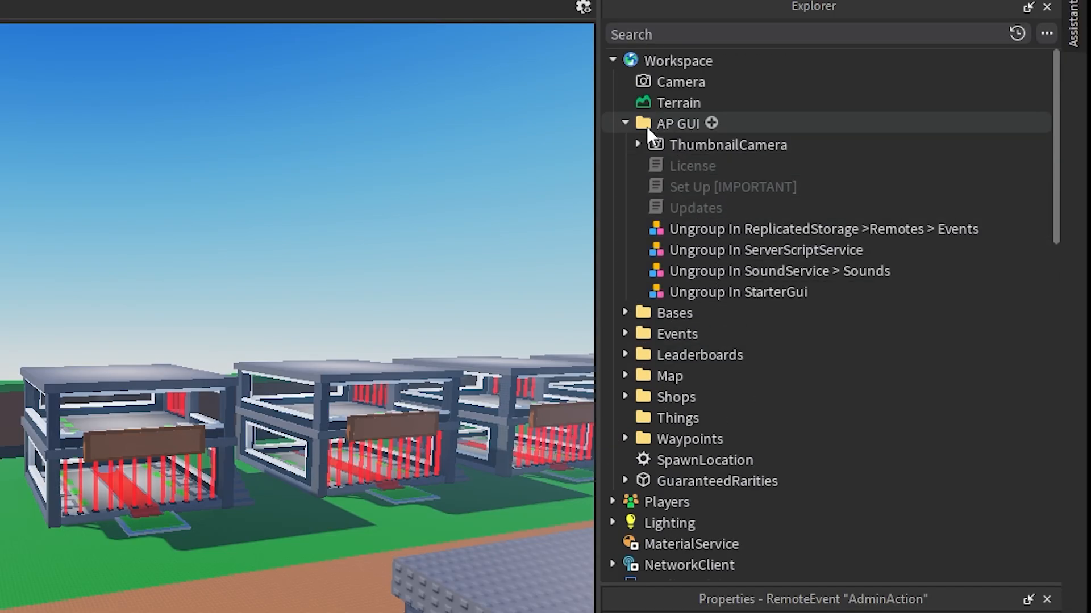
pyautogui.click(676, 123)
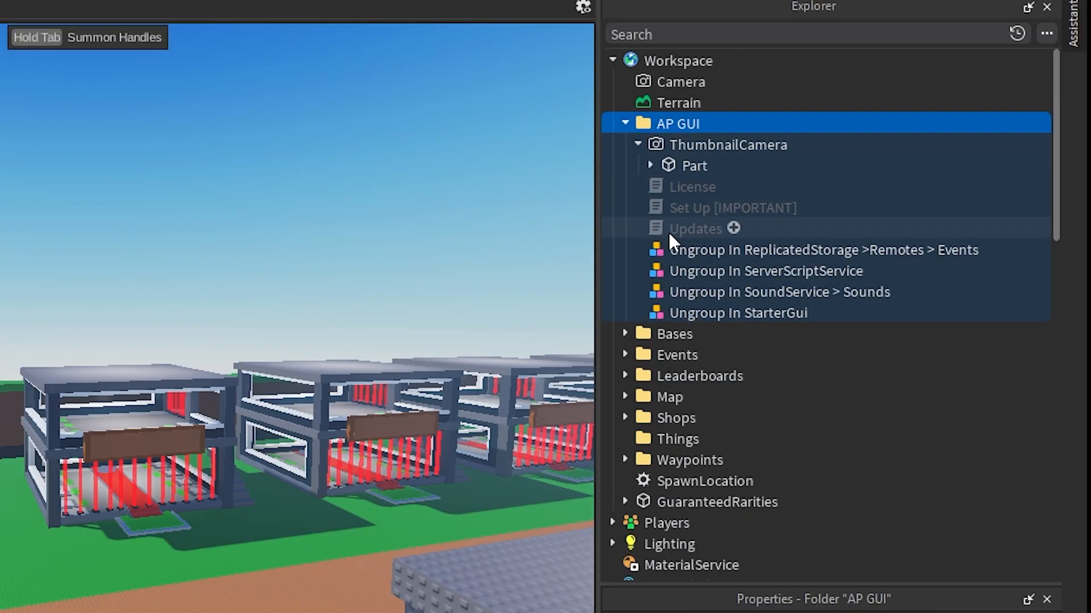
pyautogui.doubleClick(696, 229)
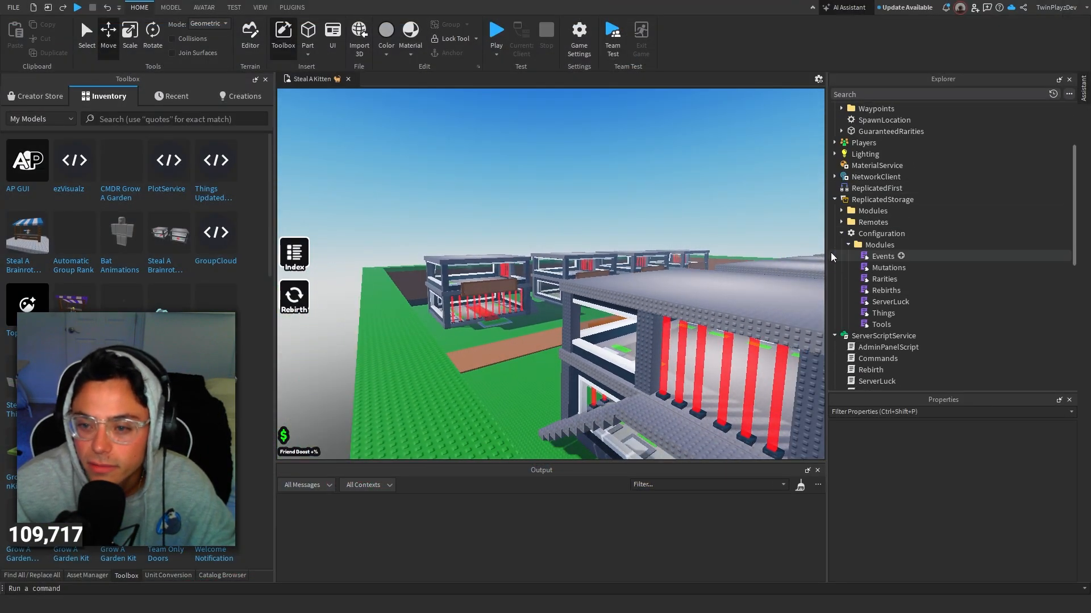
# Step: Bring up AdminPanelScript from ServerScriptService and read through its code
pyautogui.click(835, 200)
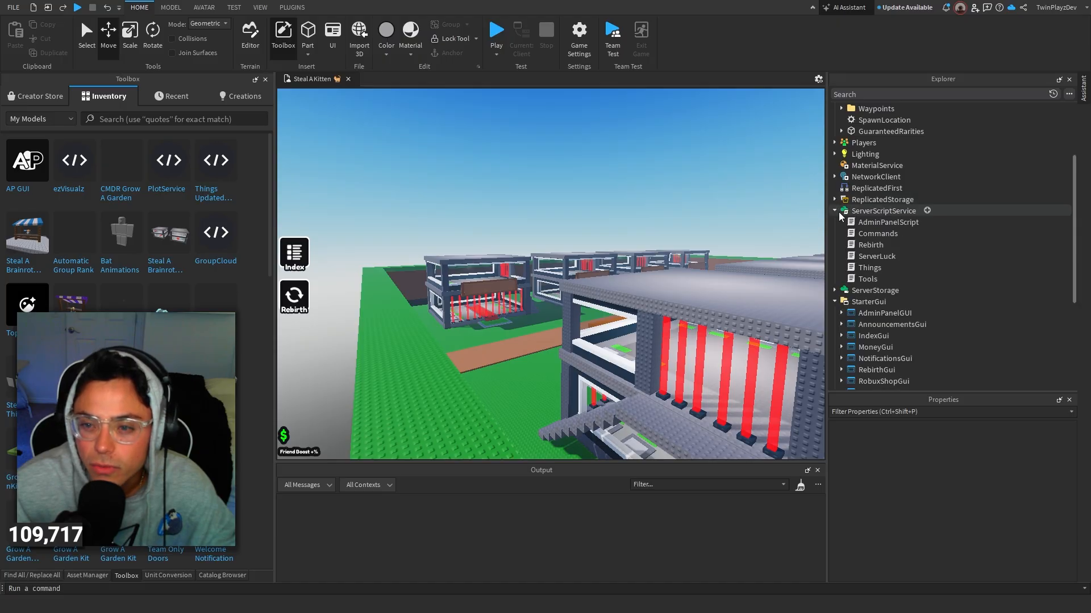
pyautogui.doubleClick(889, 222)
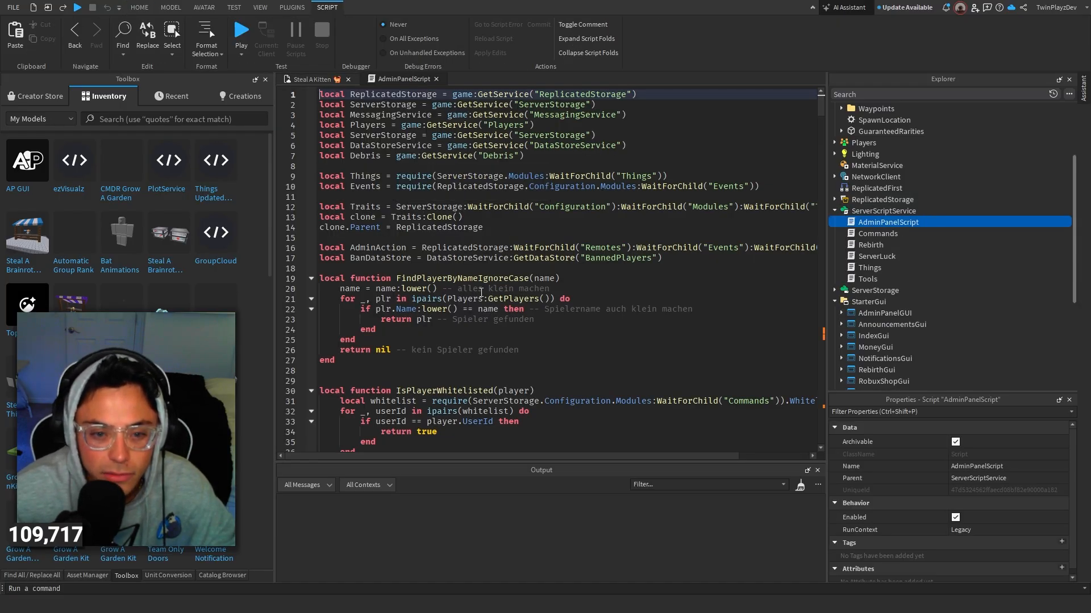
pyautogui.scroll(-3)
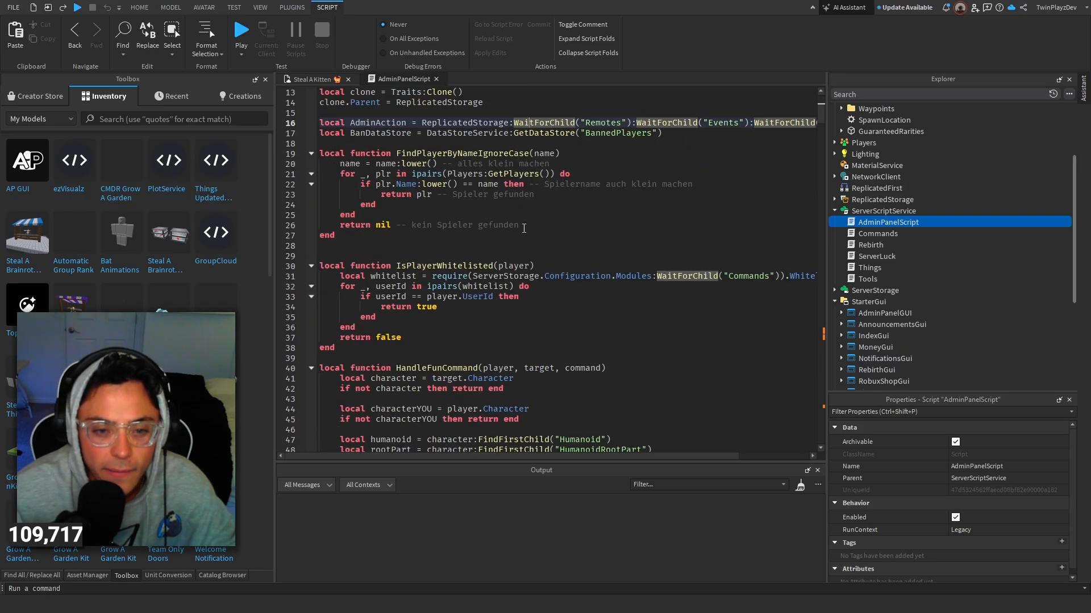
pyautogui.scroll(-3)
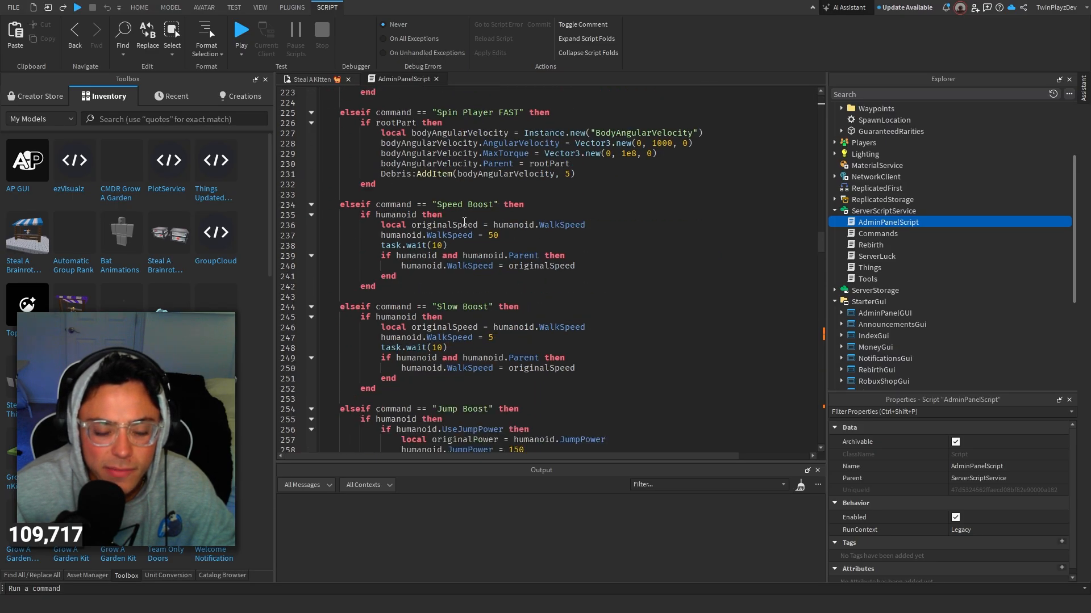
pyautogui.scroll(-3)
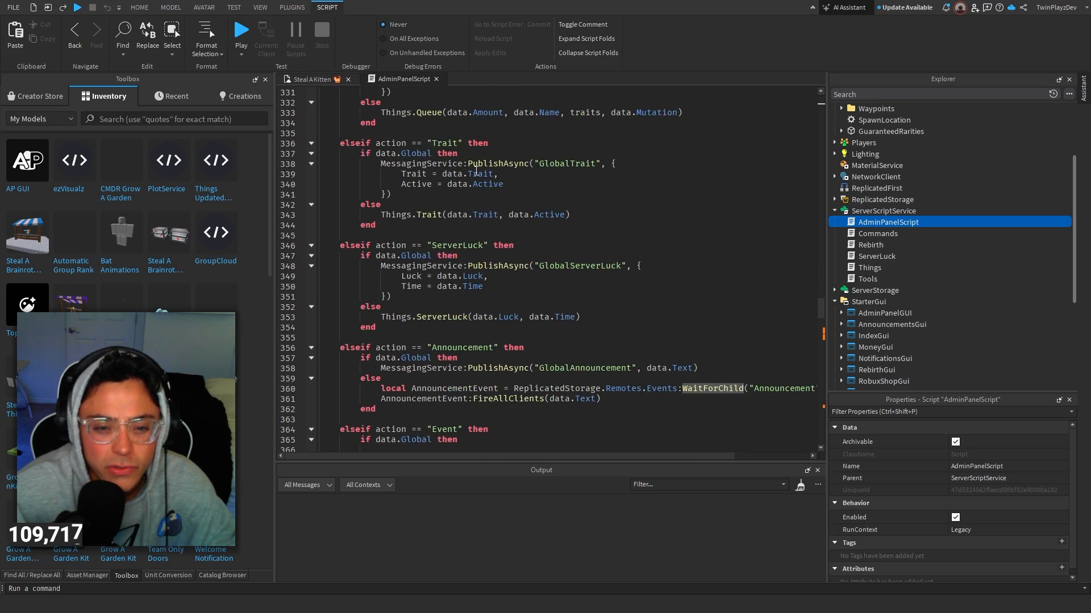
pyautogui.scroll(-3)
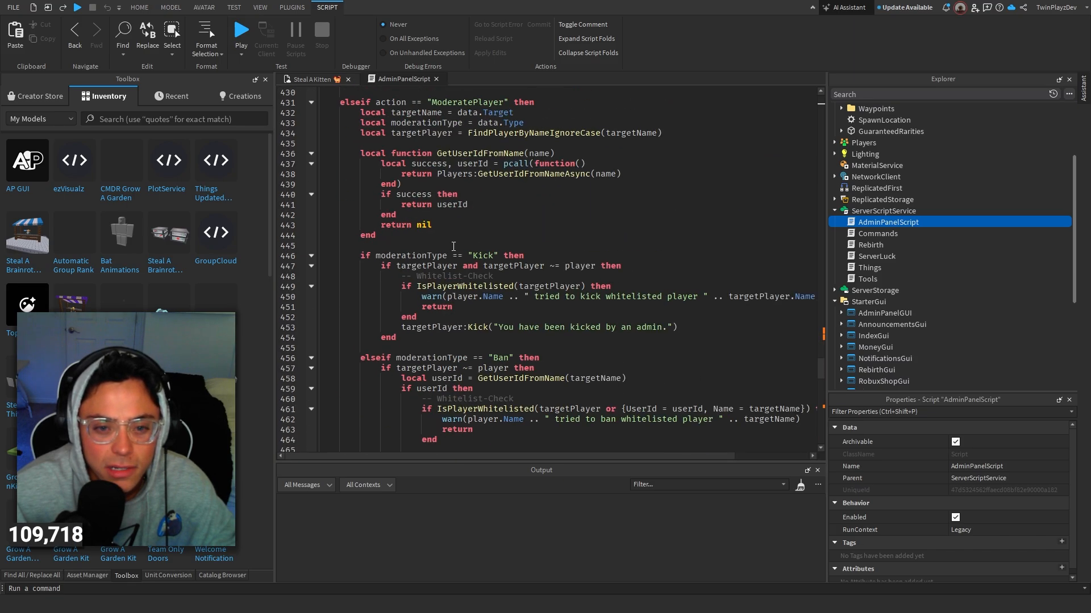
pyautogui.scroll(-3)
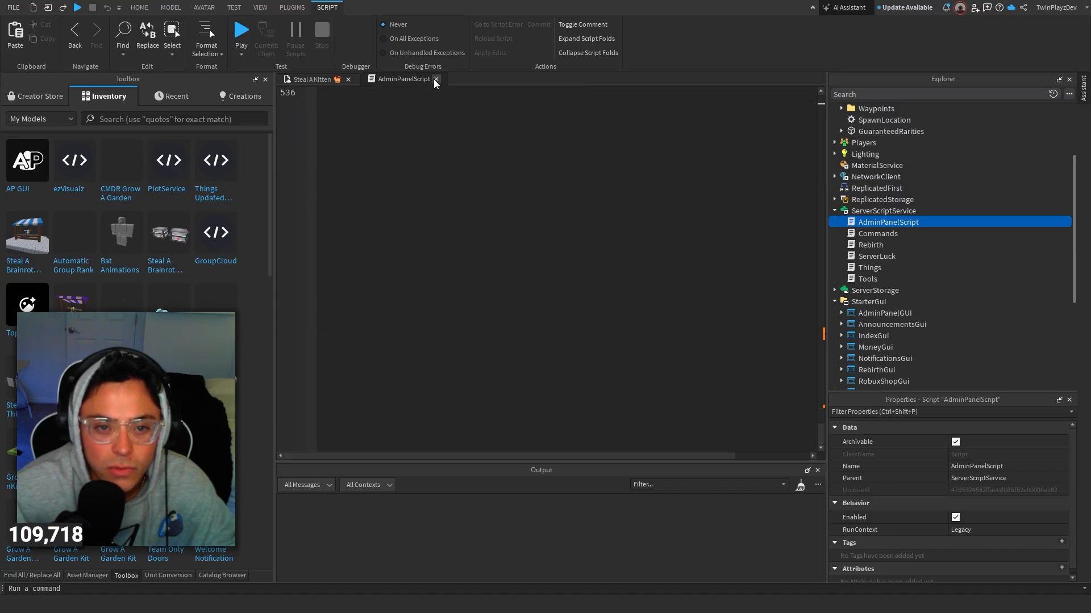
# Step: Close AdminPanelScript, reopen it briefly and close it again
pyautogui.click(139, 7)
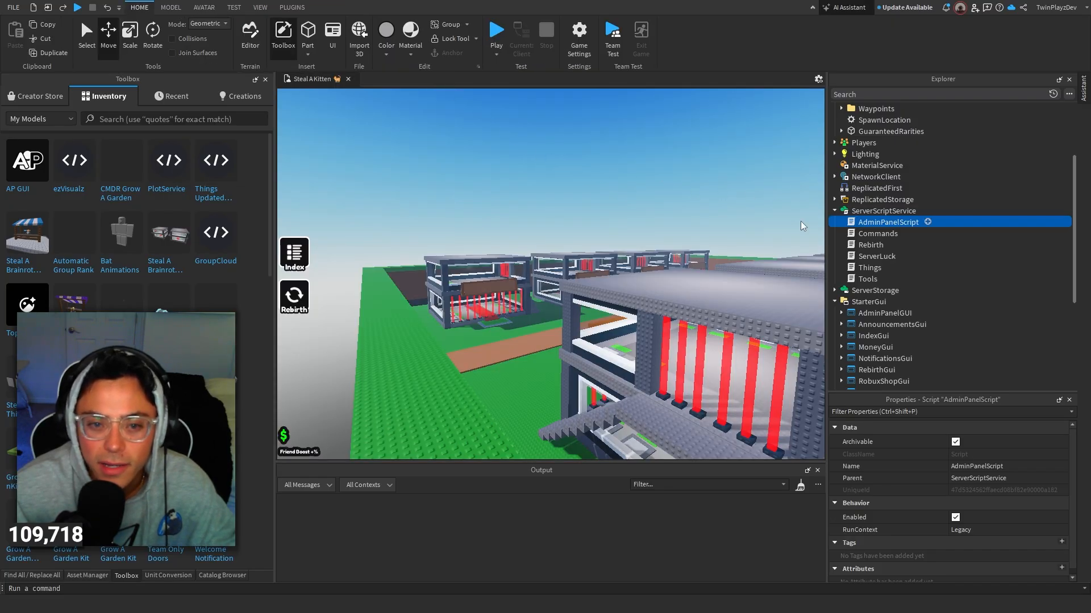
pyautogui.doubleClick(889, 221)
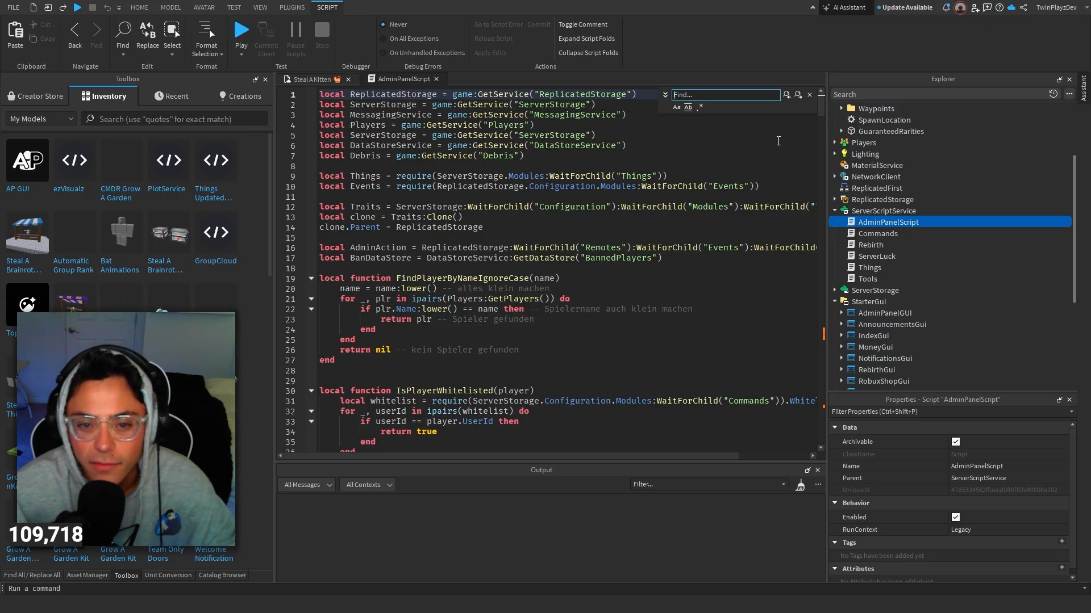
pyautogui.click(138, 8)
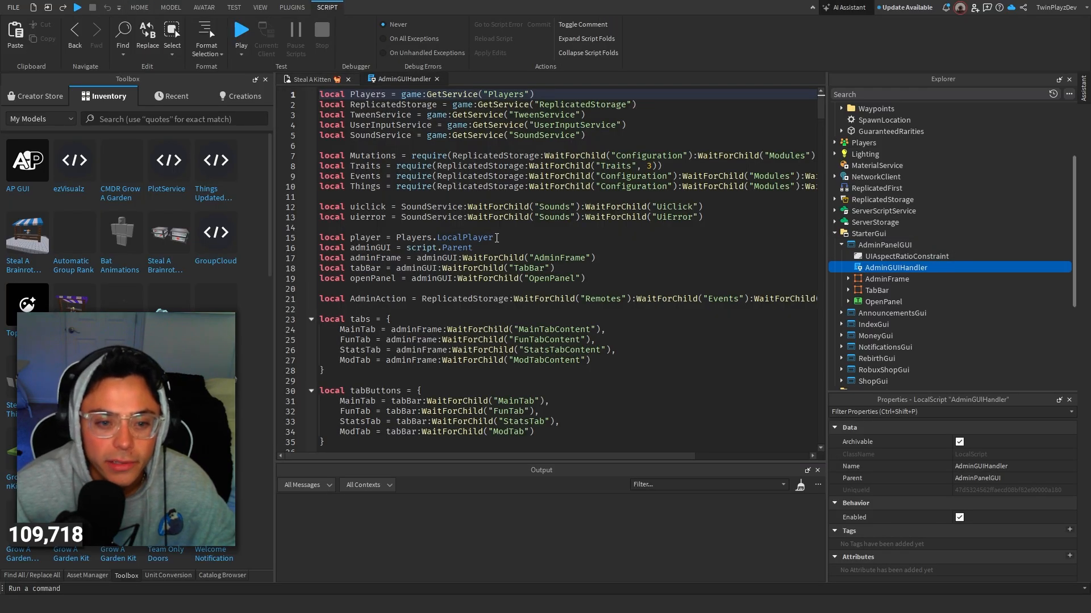
# Step: Scroll AdminGUIHandler's code to its end at line 467, past tabs, dropdowns and whitelist checks
pyautogui.scroll(-3)
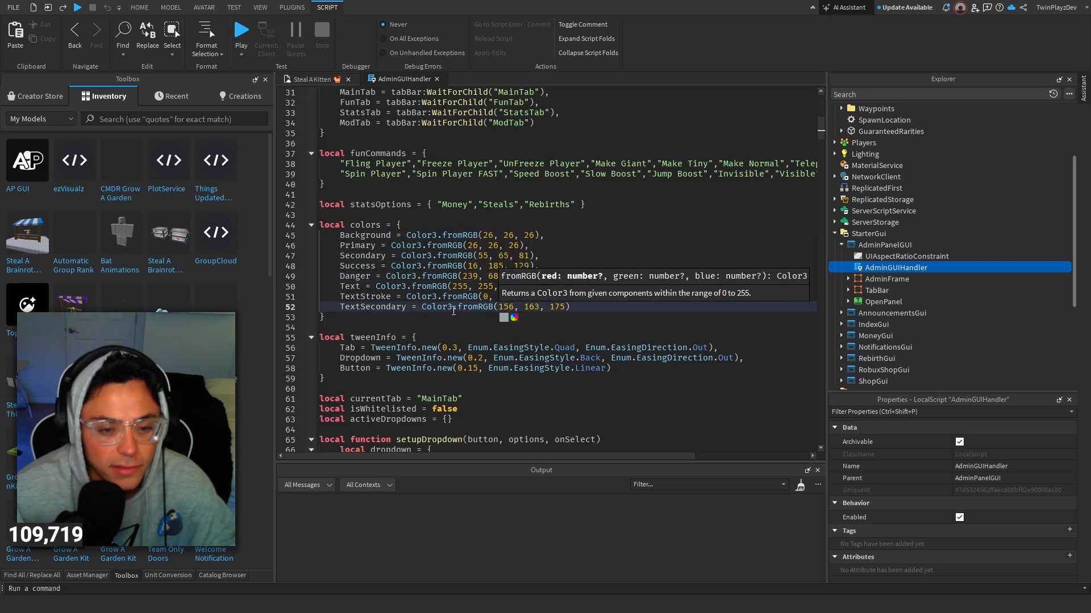
pyautogui.scroll(-3)
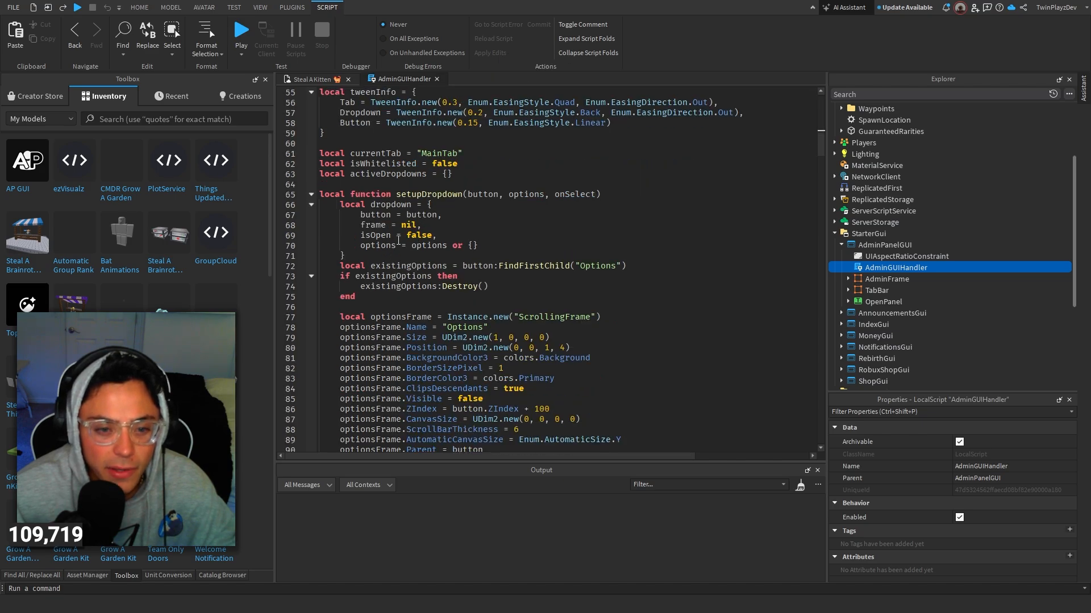
pyautogui.scroll(-3)
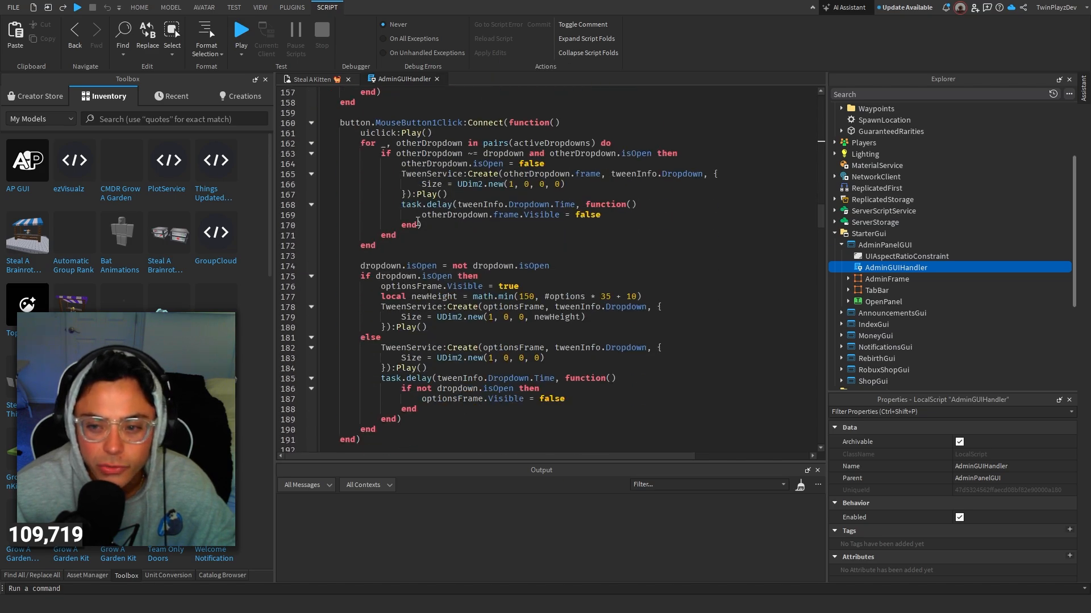
pyautogui.scroll(-3)
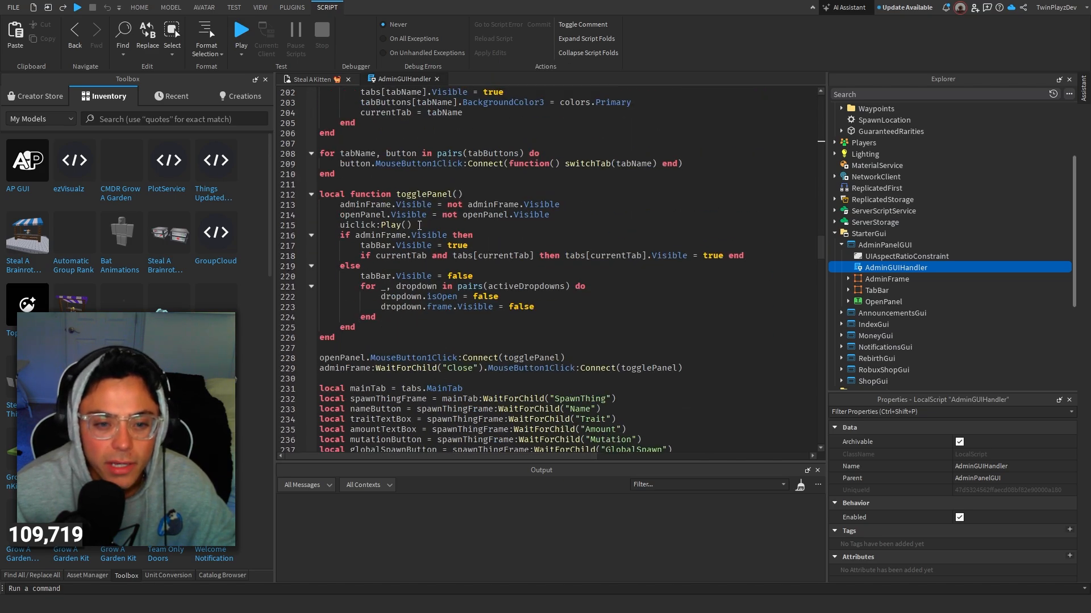
pyautogui.scroll(-3)
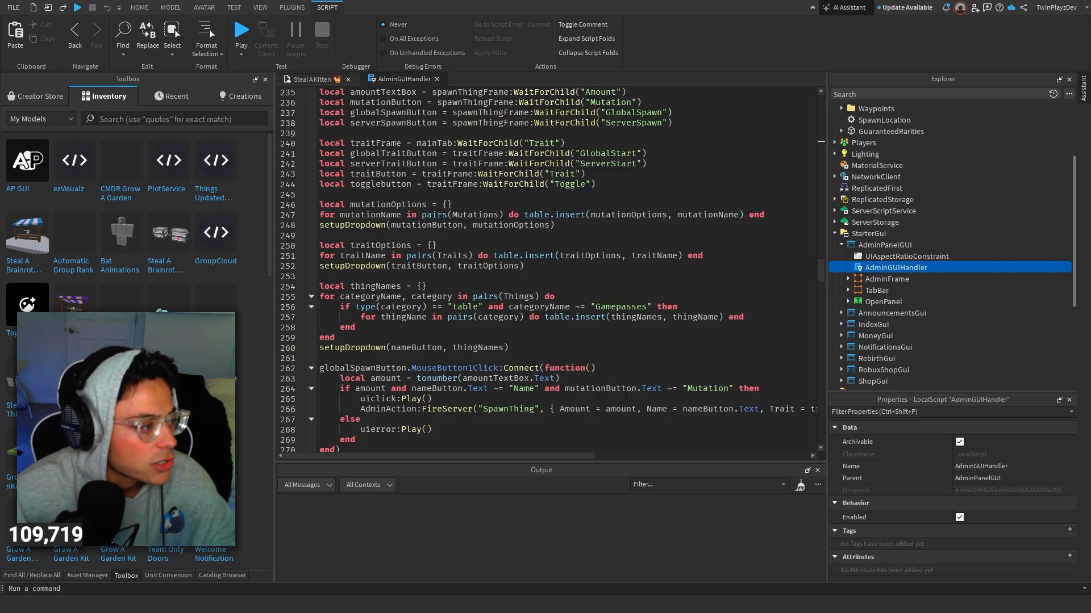
pyautogui.scroll(-3)
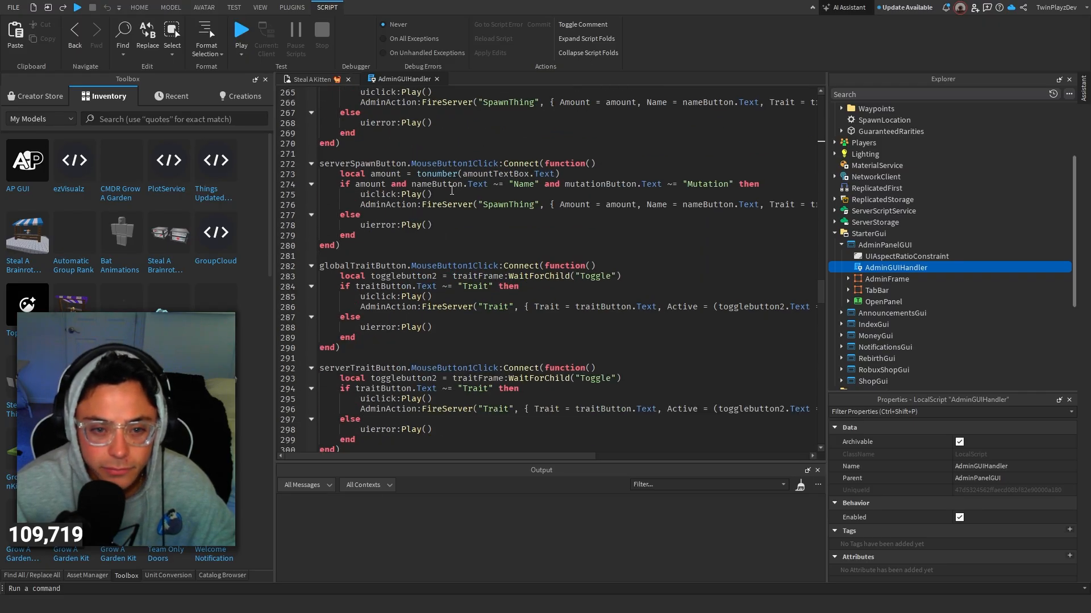
pyautogui.scroll(-3)
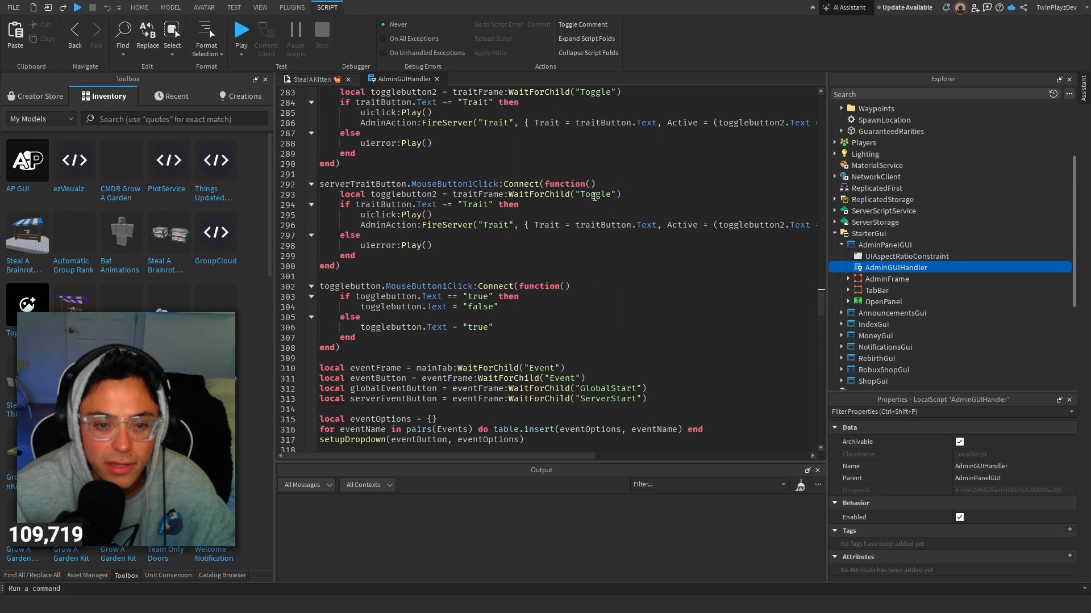
pyautogui.scroll(-3)
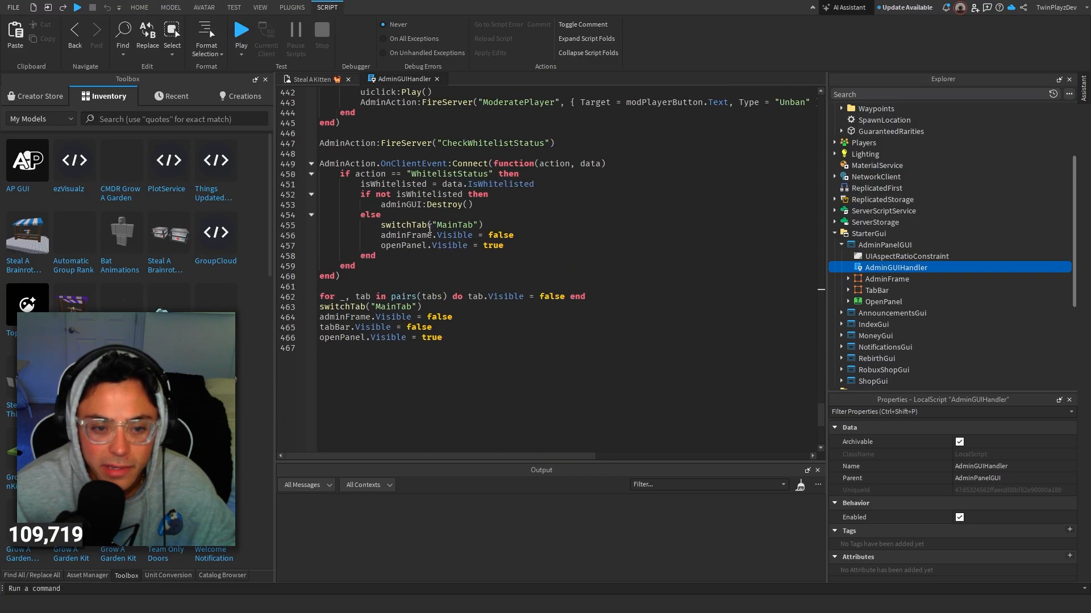
# Step: Close AdminGUIHandler, expand ReplicatedStorage and select the AP GUI folder's Set Up [IMPORTANT] script
pyautogui.click(138, 8)
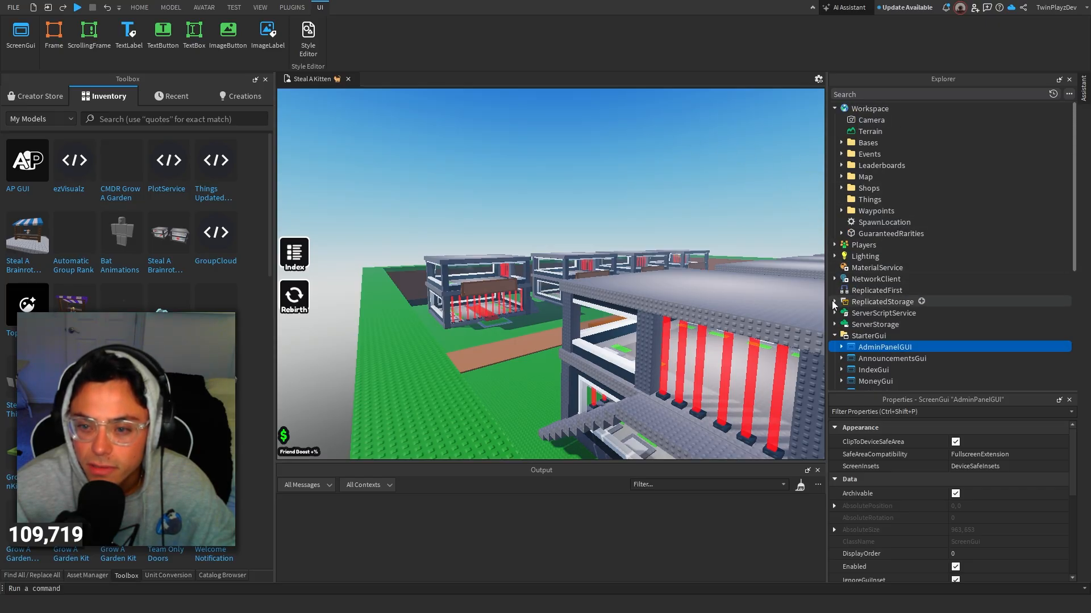
pyautogui.click(834, 301)
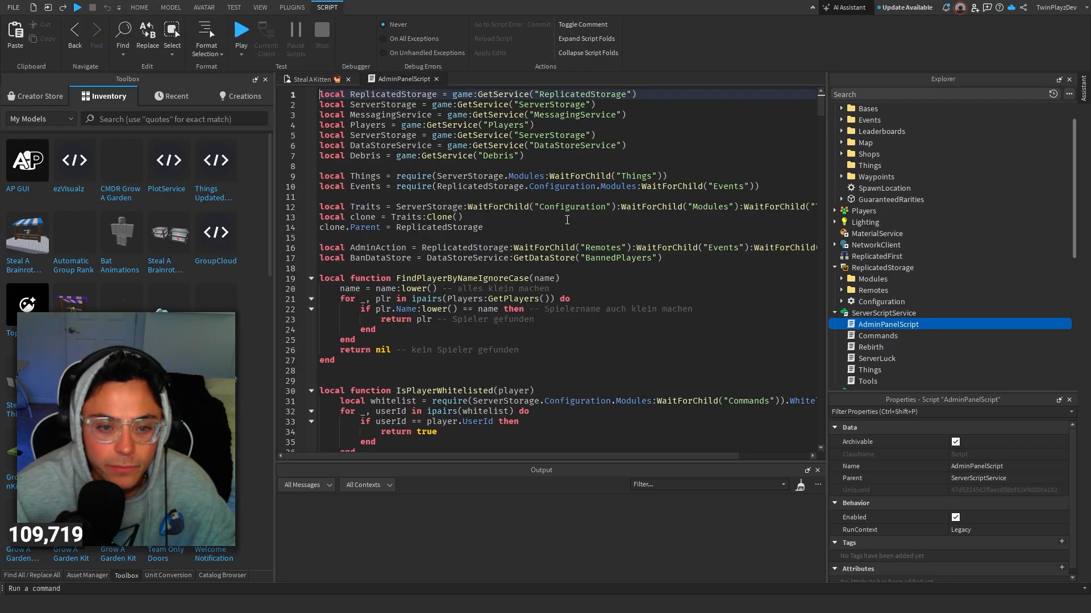
pyautogui.scroll(-3)
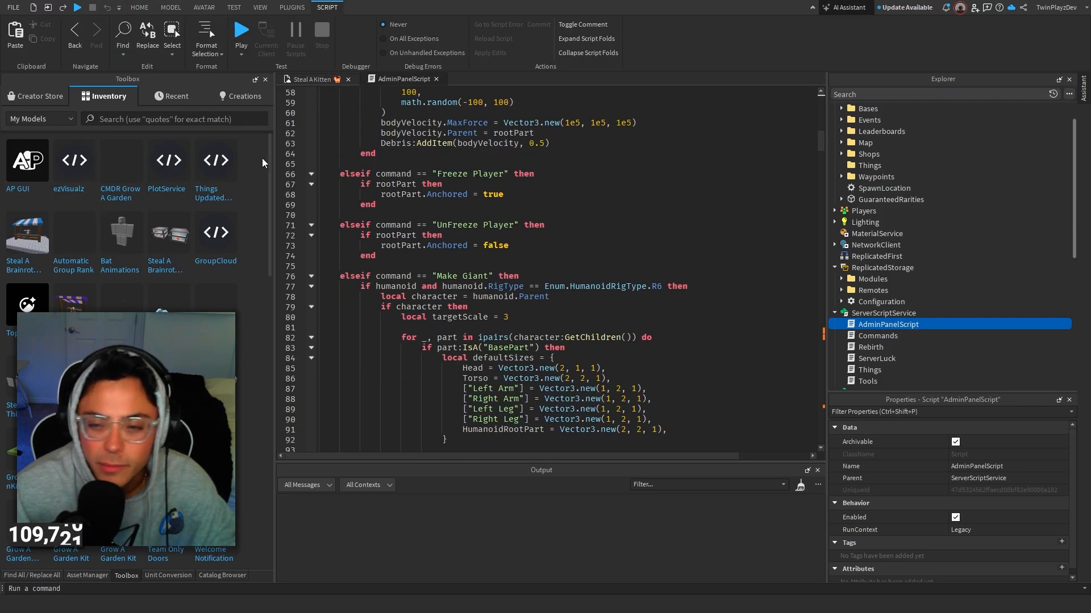
pyautogui.click(869, 108)
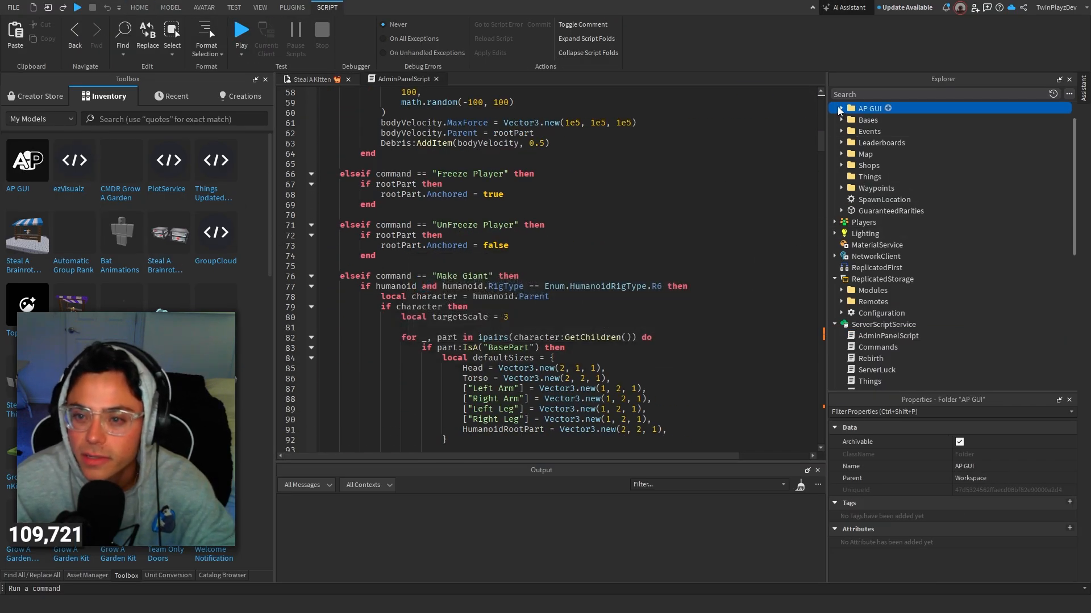
pyautogui.doubleClick(899, 142)
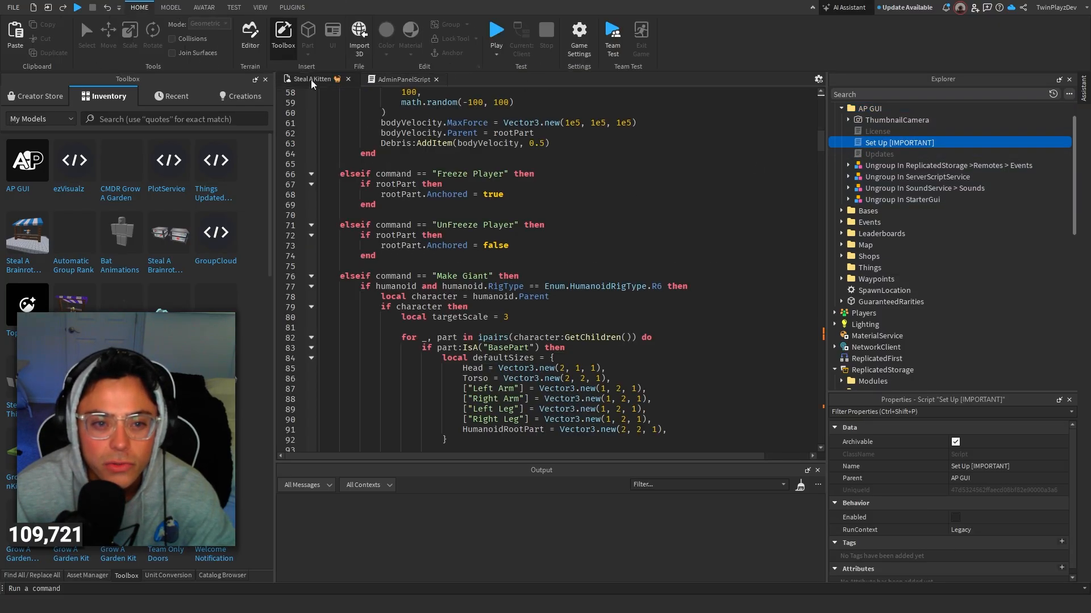
# Step: Switch to the Steal A Kitten scene and show StarterGui's AdminPanelGUI properties
pyautogui.click(869, 142)
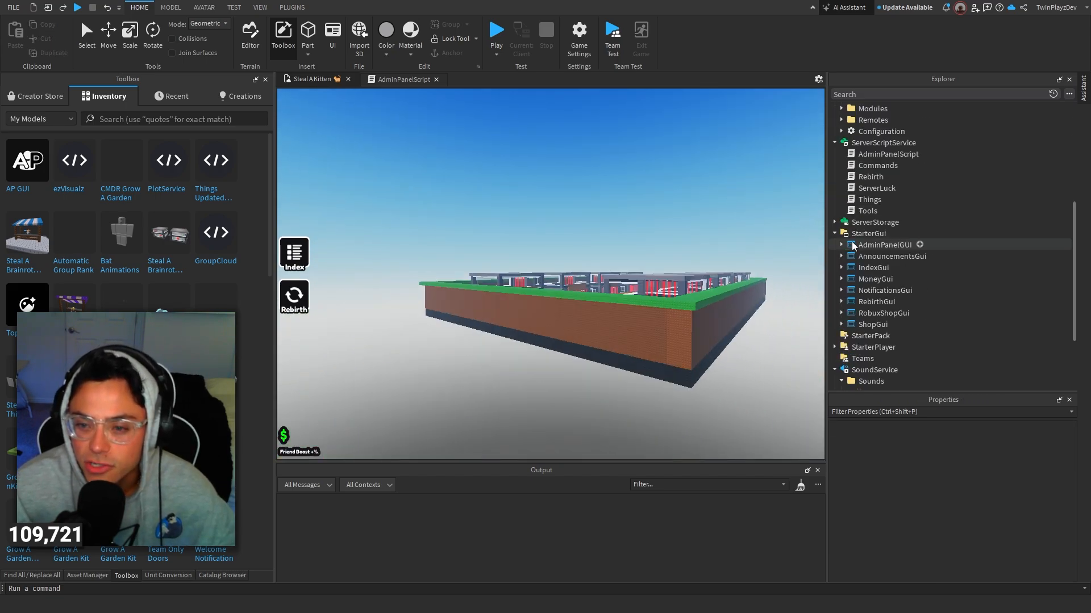
pyautogui.click(884, 244)
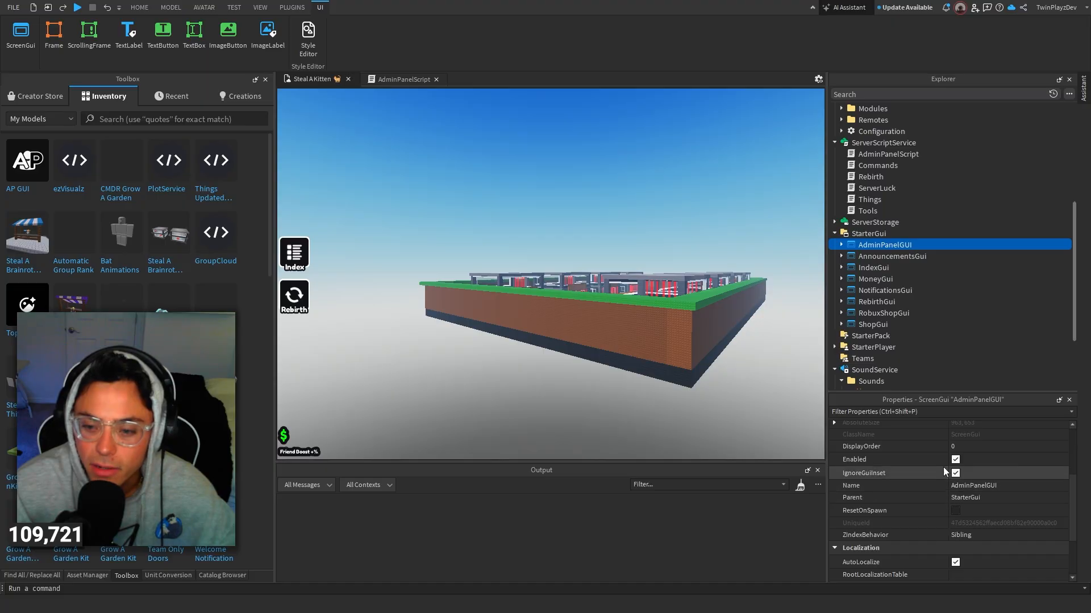
# Step: Run a playtest so the Admin Panel button appears, then expand ServerStorage in Explorer
pyautogui.click(139, 7)
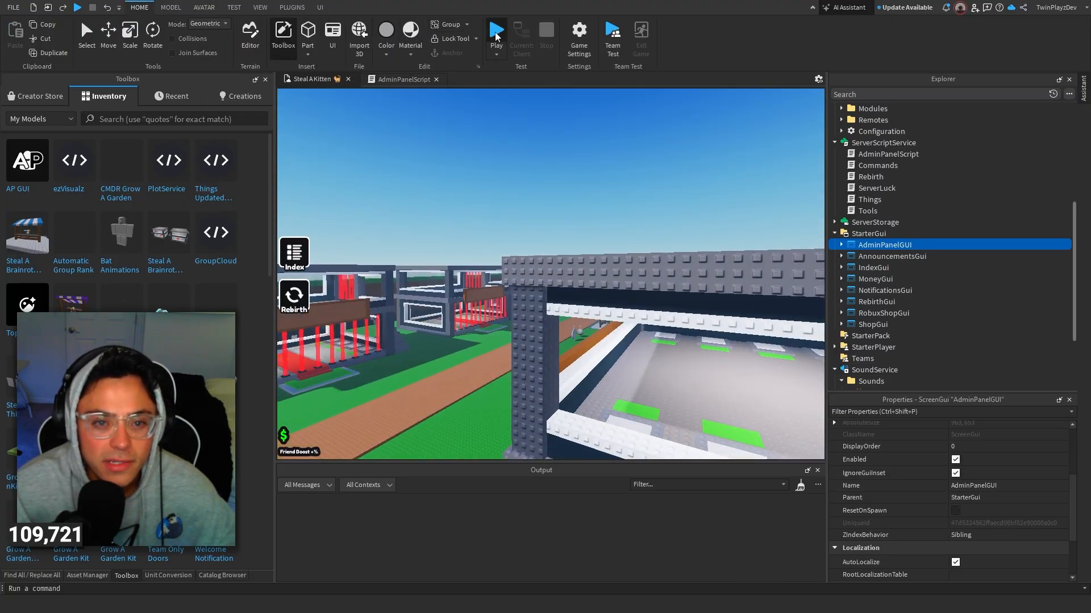
pyautogui.click(497, 32)
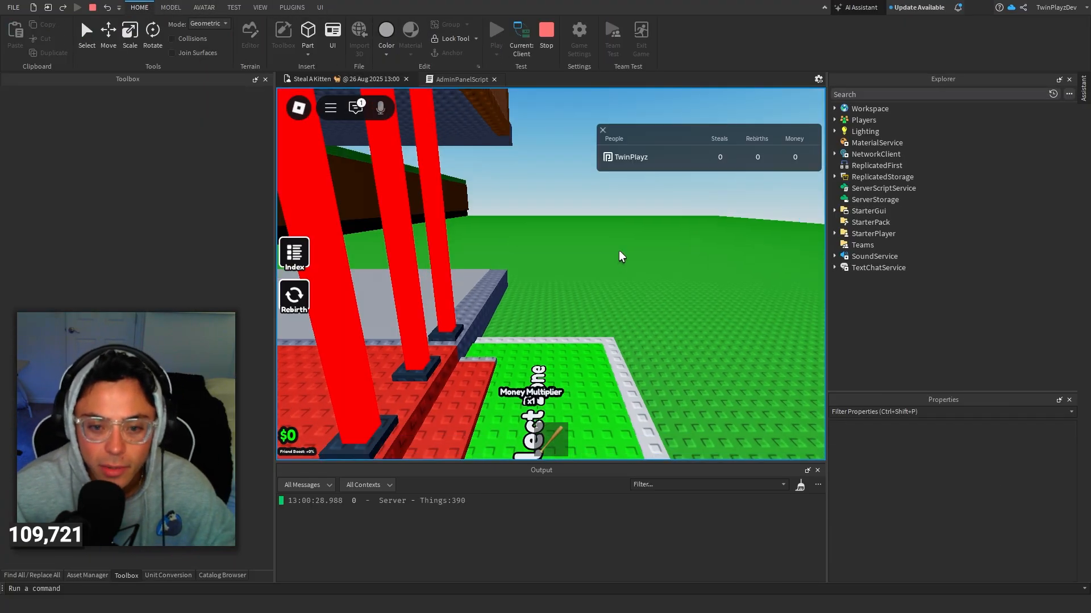
pyautogui.click(87, 574)
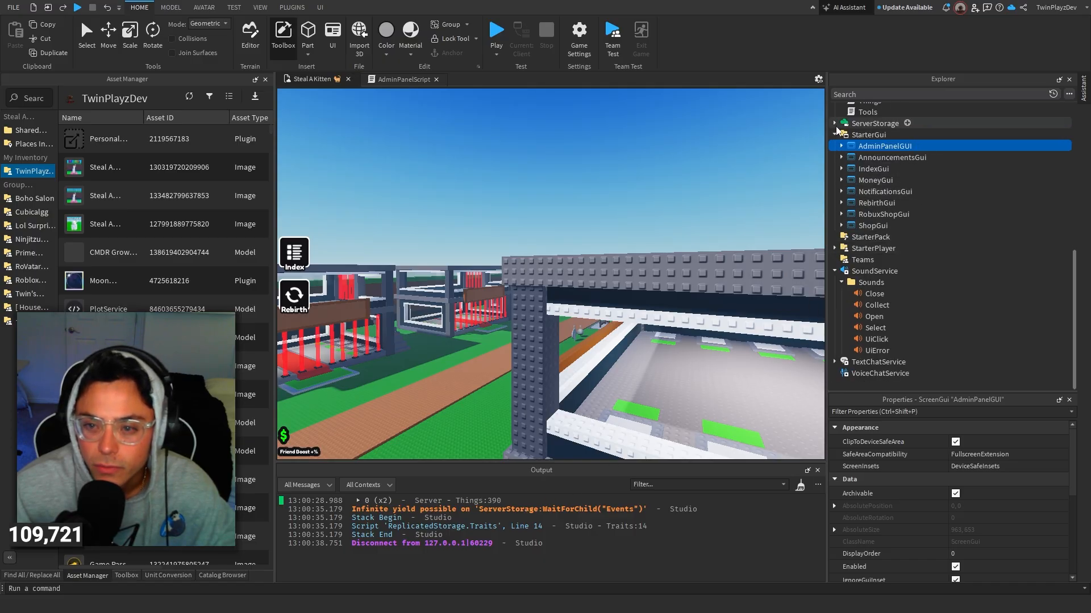
pyautogui.click(835, 123)
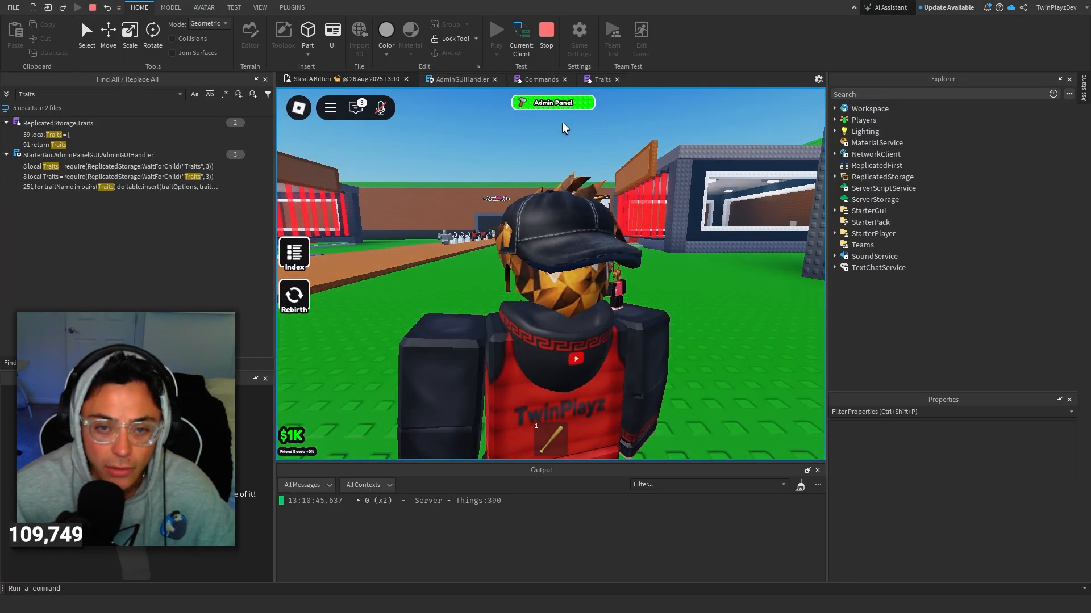
# Step: Send the announcement 'here okay nice hello' from the admin panel and pick the Demon trait
pyautogui.click(552, 102)
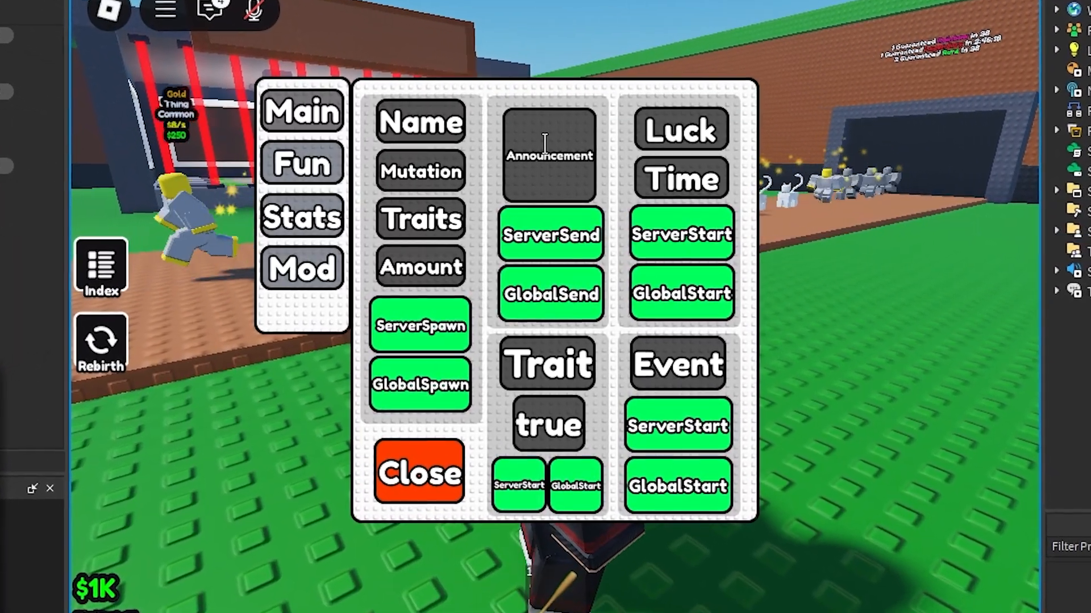
pyautogui.write('here okay nice')
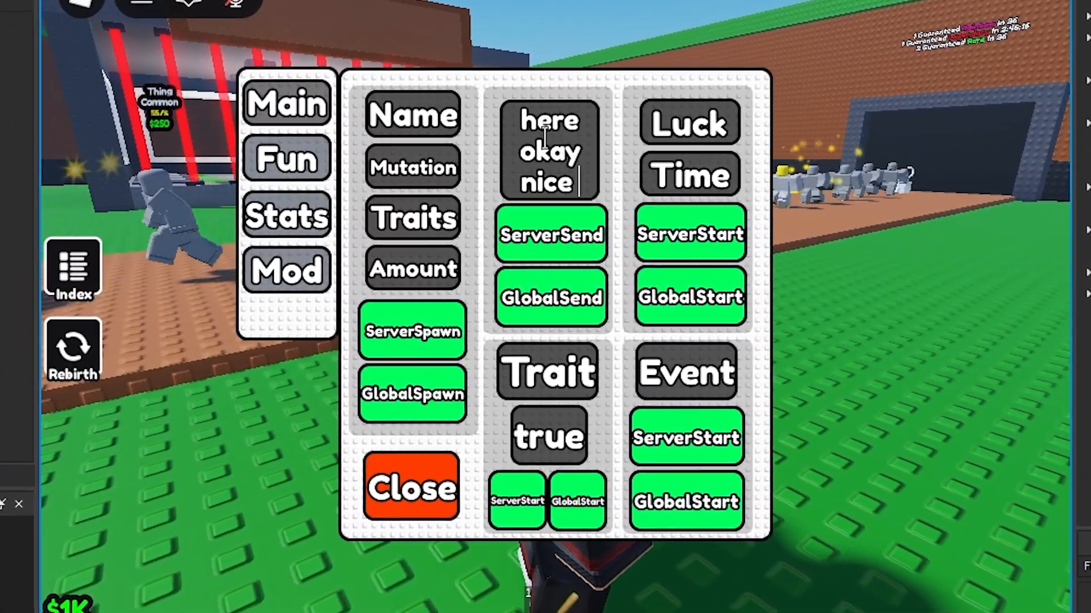
pyautogui.write('hello')
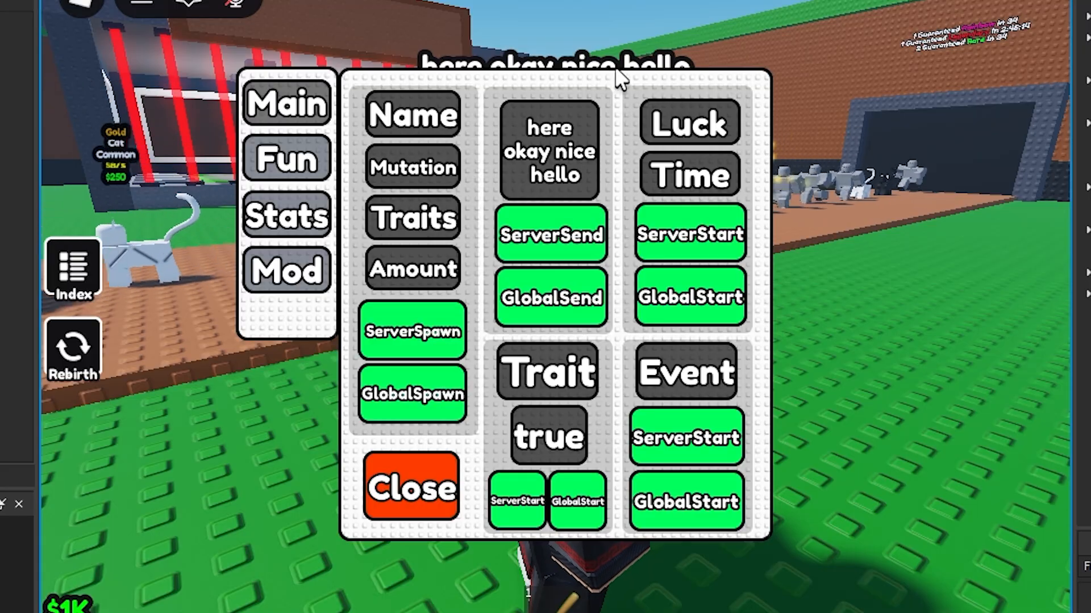
pyautogui.click(410, 487)
pyautogui.write('Demon')
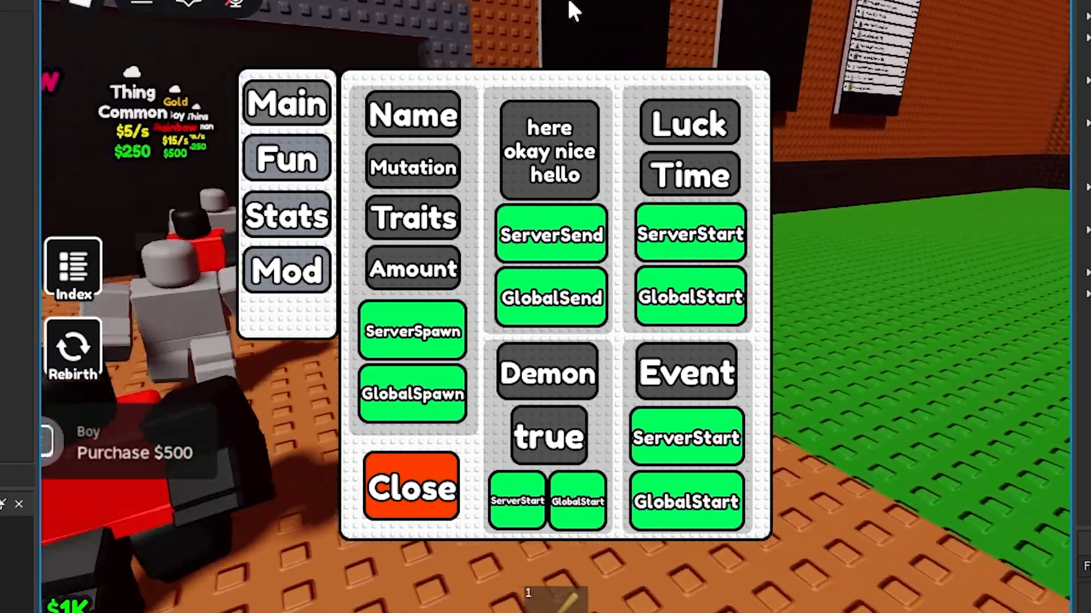
# Step: Toggle the trait value to false, start Demon across the server and choose the Night event
pyautogui.click(410, 486)
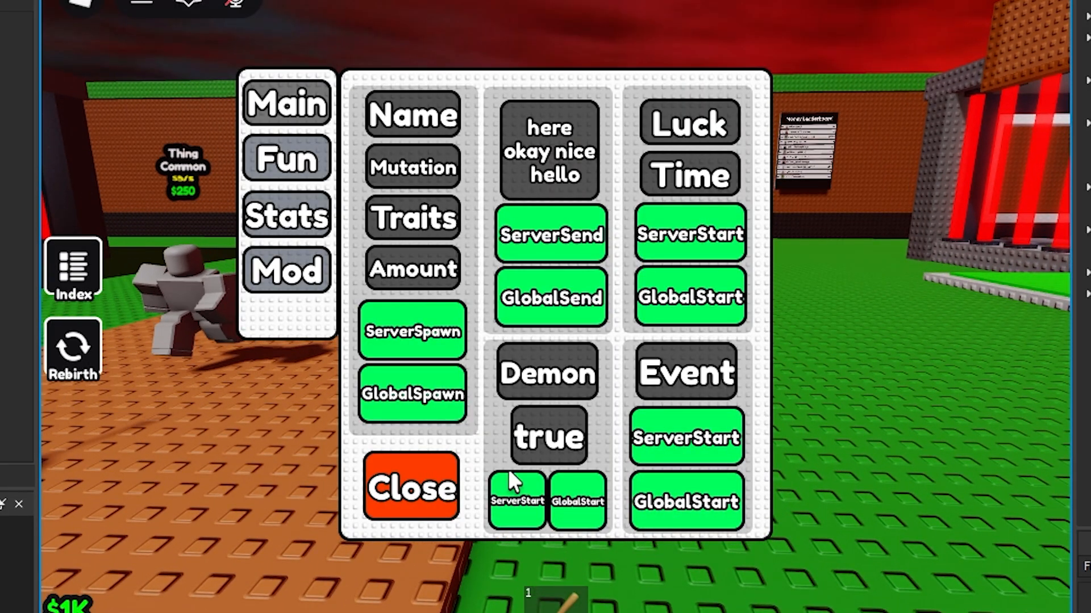
pyautogui.click(515, 501)
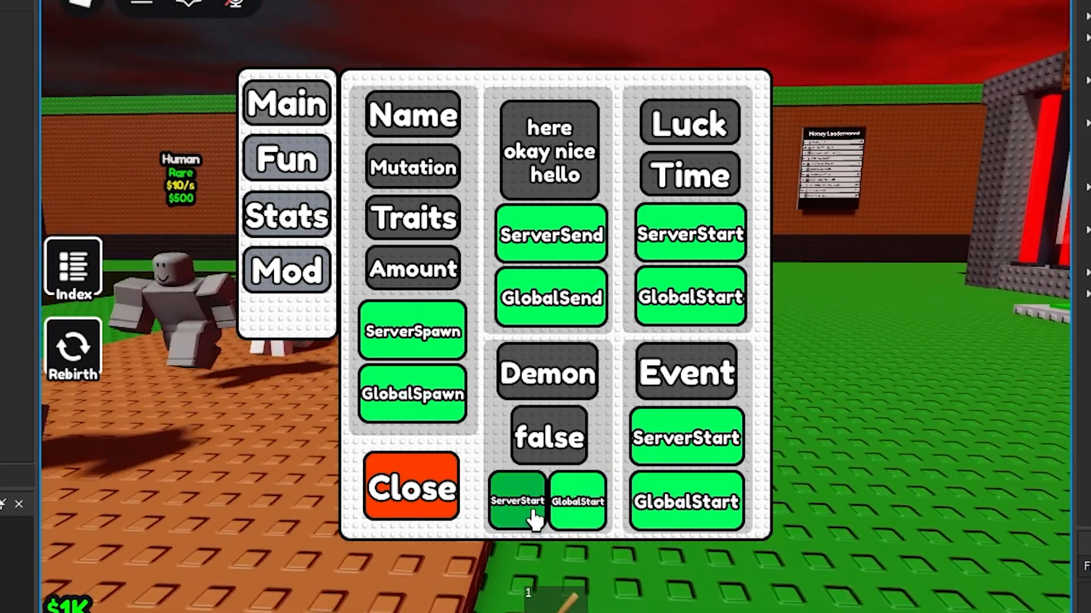
pyautogui.click(516, 501)
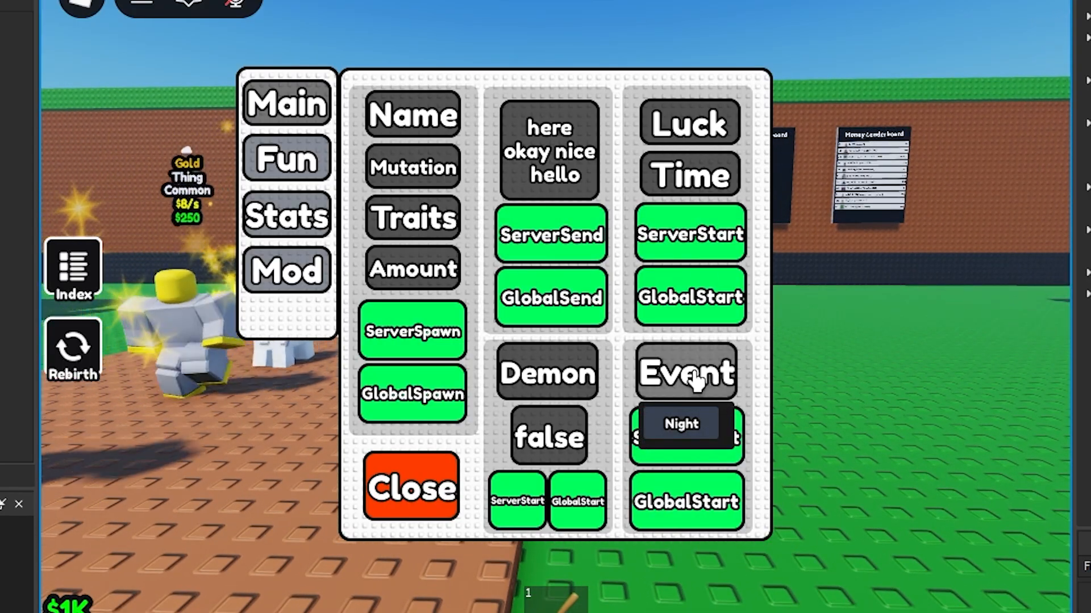
pyautogui.click(685, 373)
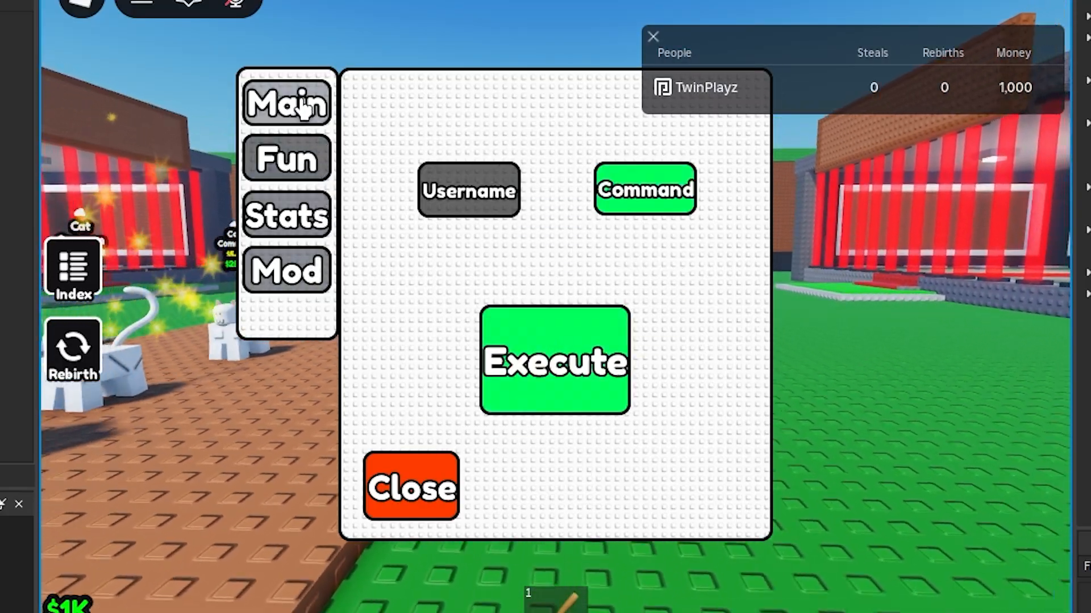
# Step: View the panel's Main command page and close the admin panel
pyautogui.click(410, 487)
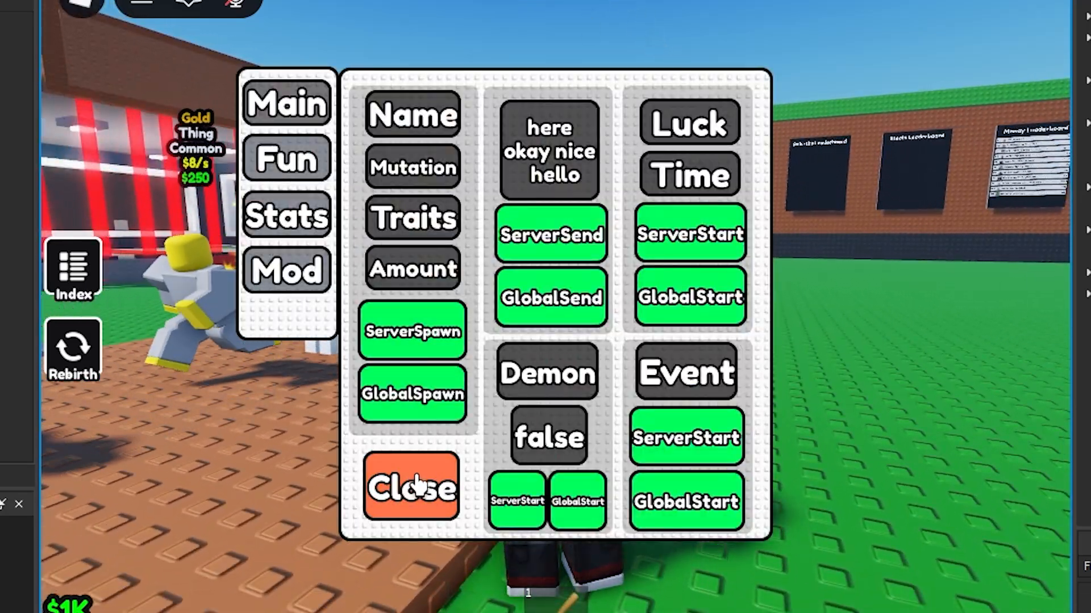
pyautogui.click(410, 487)
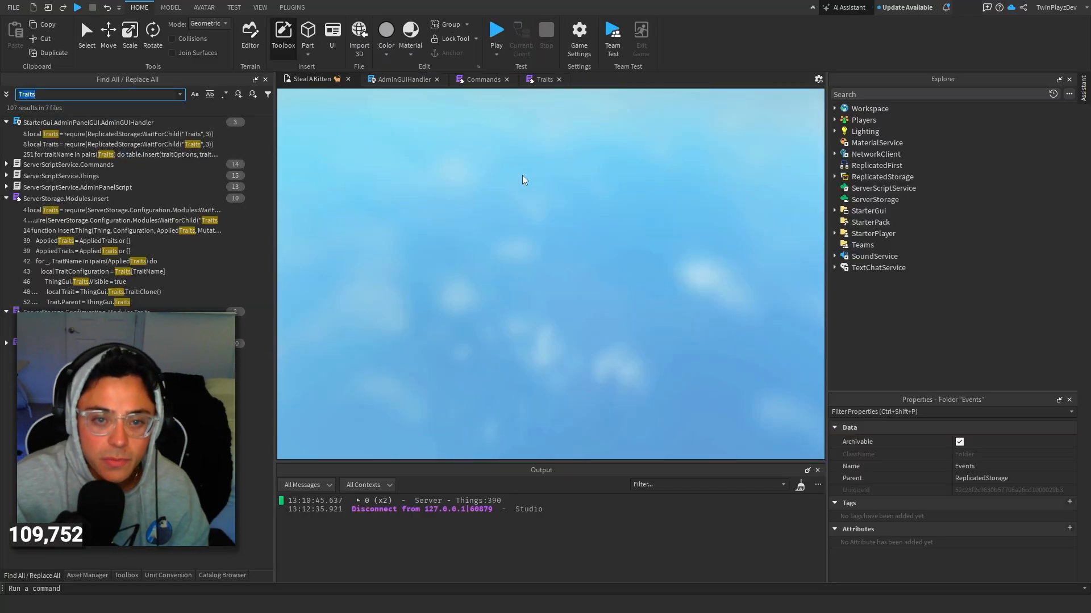
# Step: Edit the Commands module's Whitelist table so it holds the user's account id
pyautogui.click(482, 78)
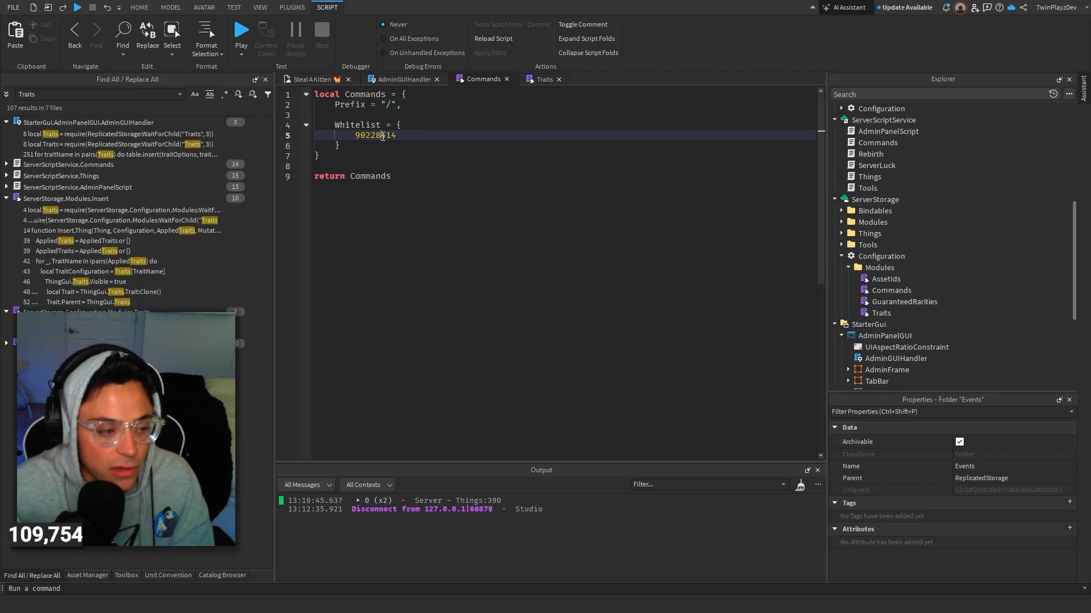
pyautogui.click(400, 78)
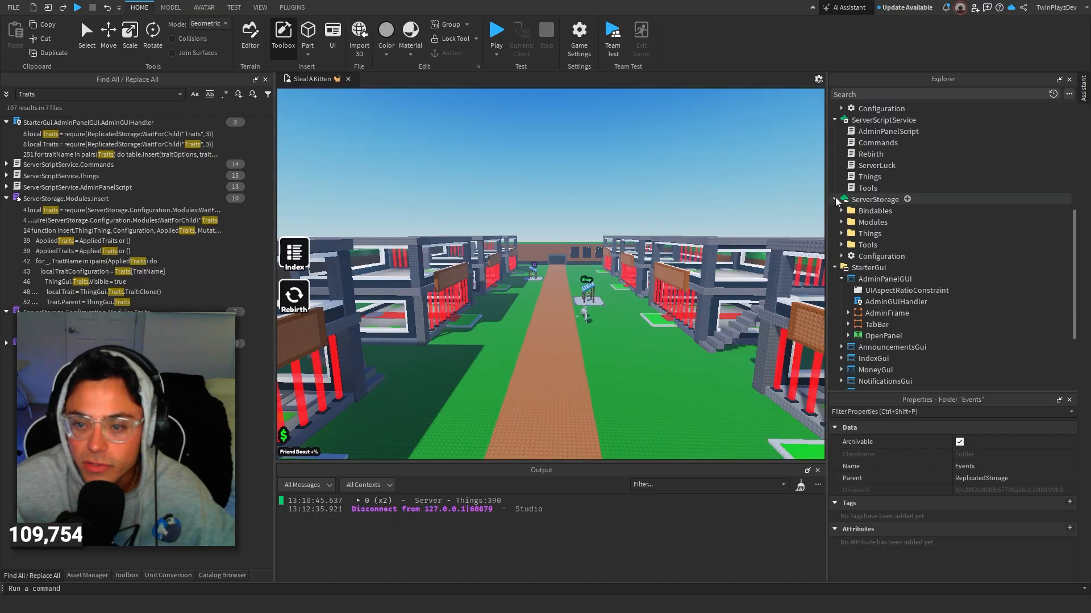
# Step: Collapse ServerStorage and select OpenPanel under StarterGui > AdminPanelGUI to check its Visible property
pyautogui.scroll(-3)
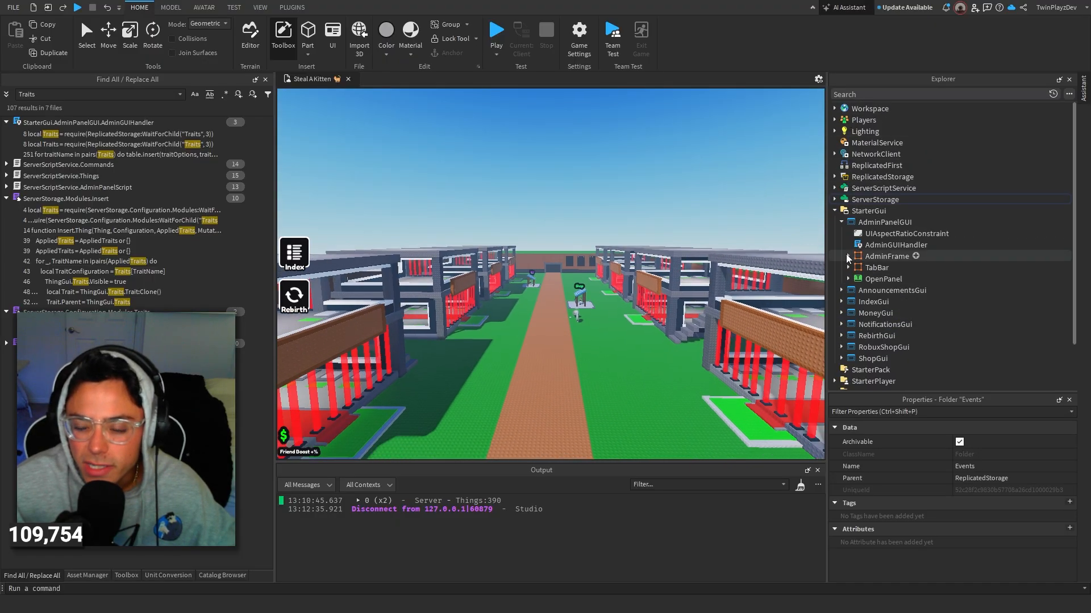
pyautogui.click(882, 278)
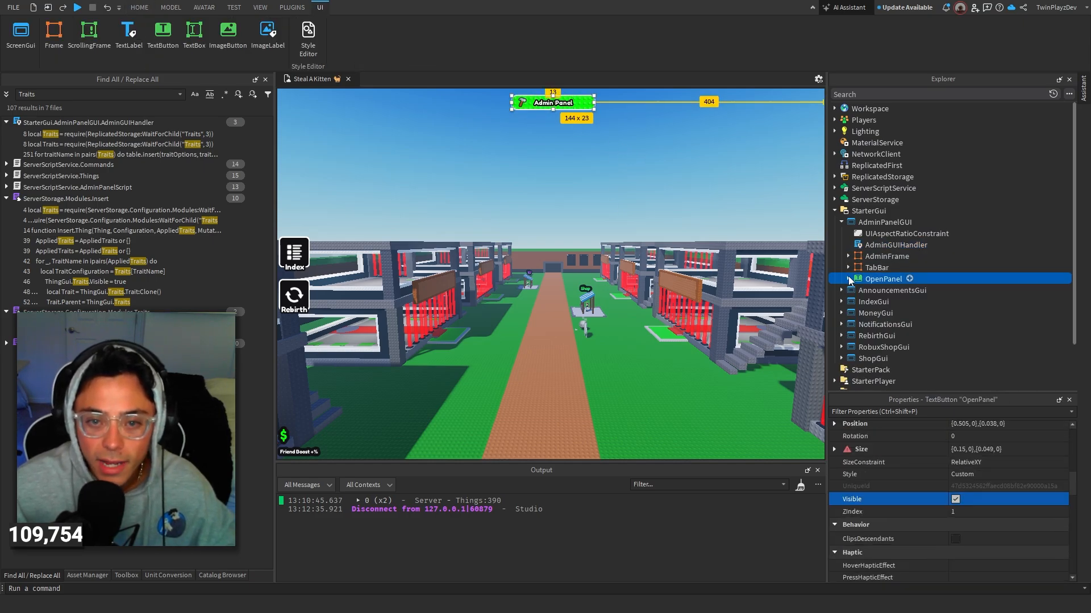
pyautogui.click(842, 279)
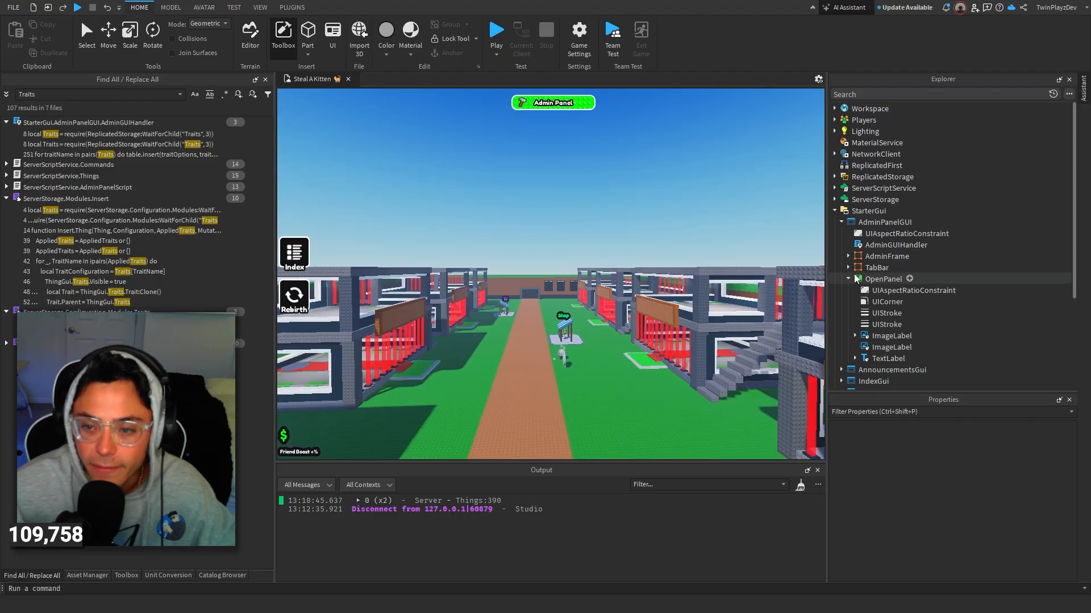
# Step: Select AdminFrame and untick Visible so the admin window starts hidden
pyautogui.click(888, 255)
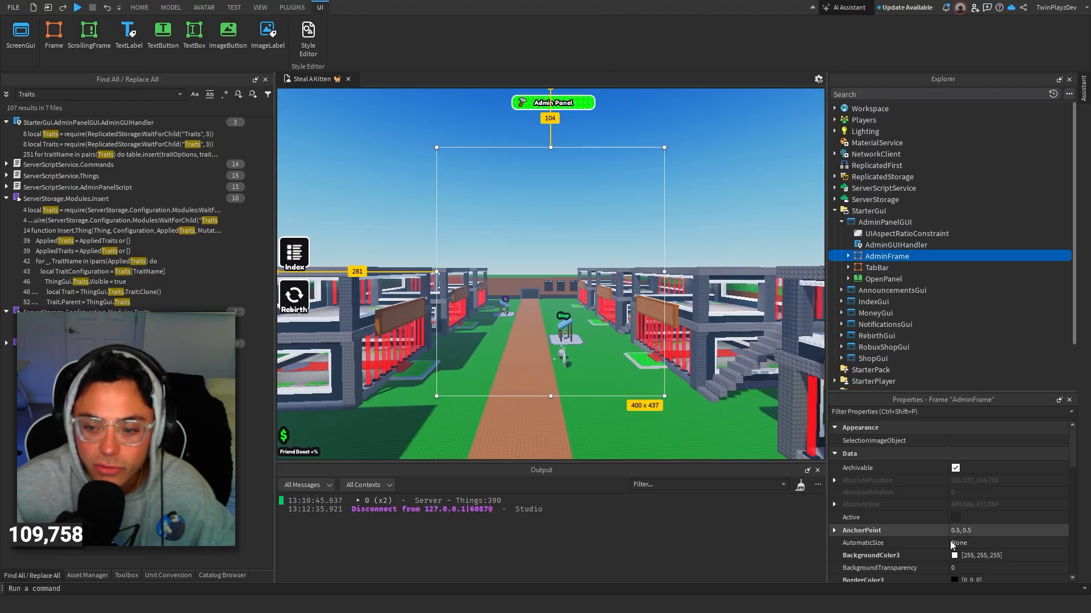
pyautogui.scroll(-3)
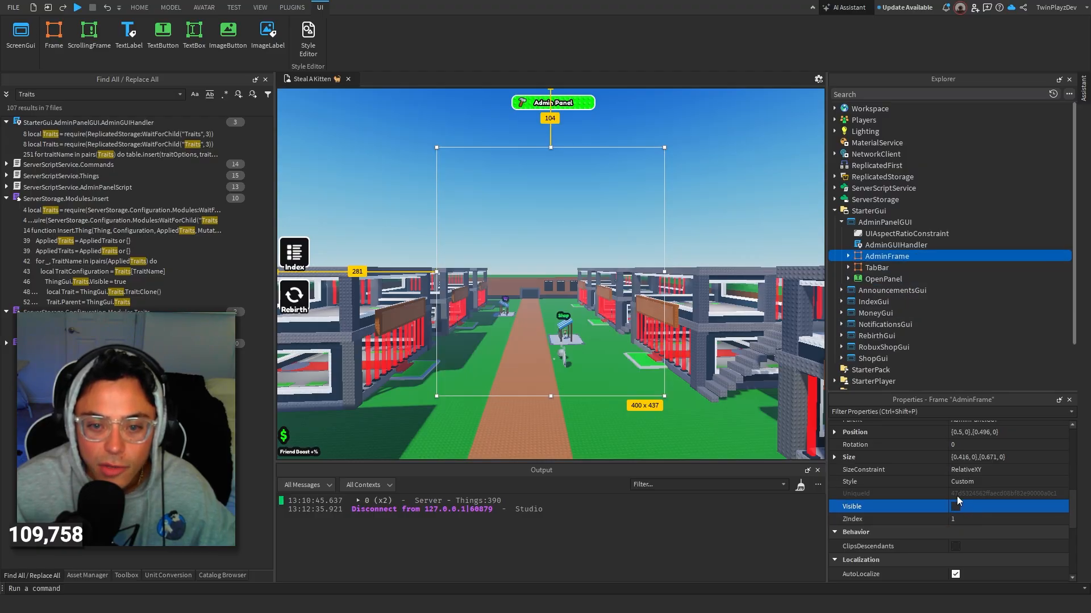
pyautogui.click(138, 6)
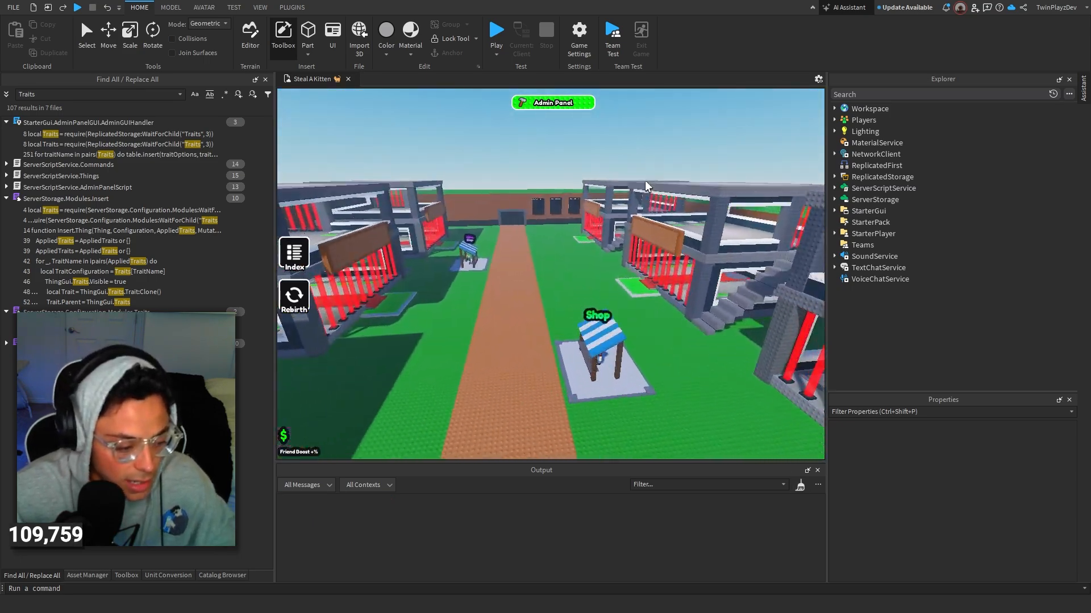
# Step: Move to the moon in the viewport and select Workspace > Events > Night
pyautogui.click(11, 7)
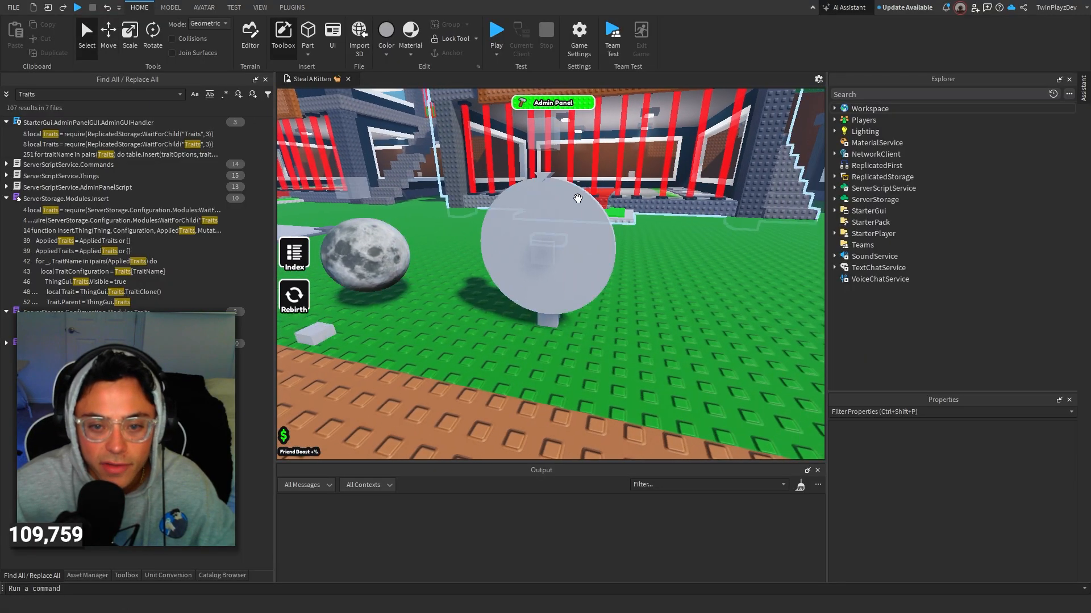
pyautogui.click(873, 165)
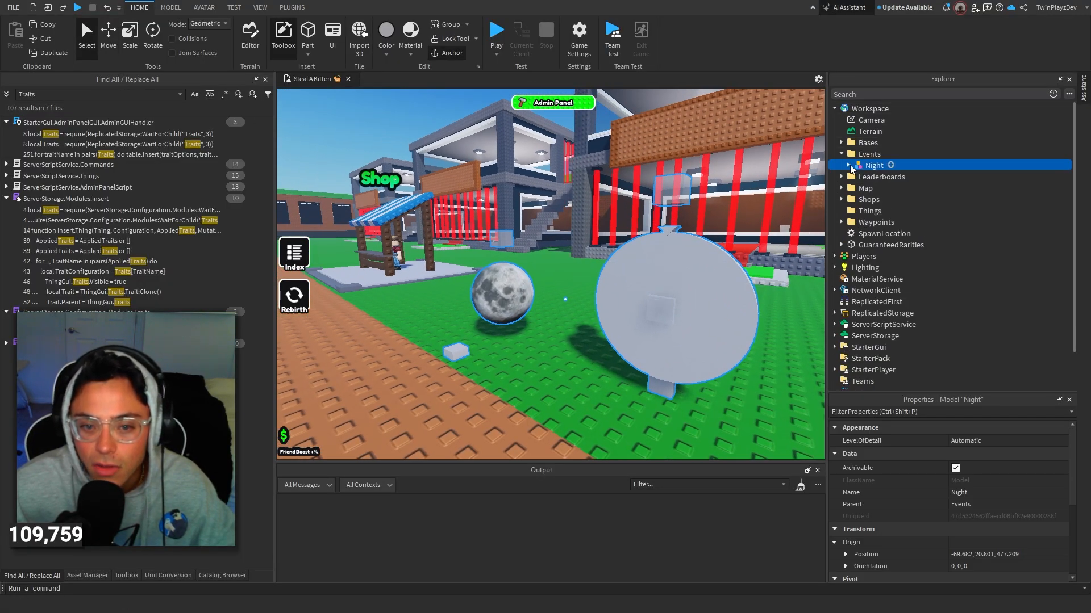